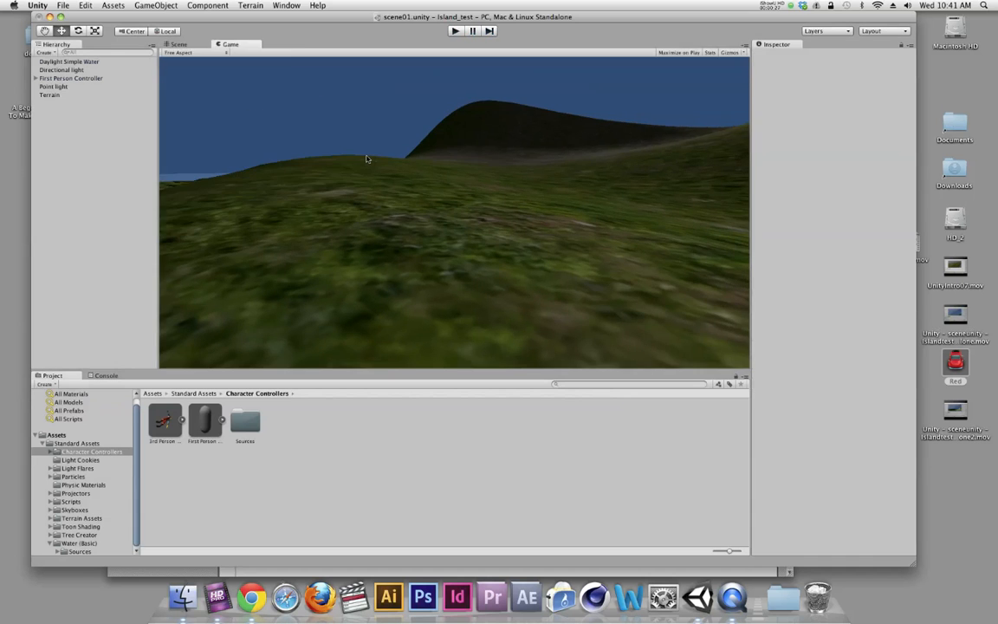
Exit Play mode and return to the Scene view showing the island terrain
left_click(178, 44)
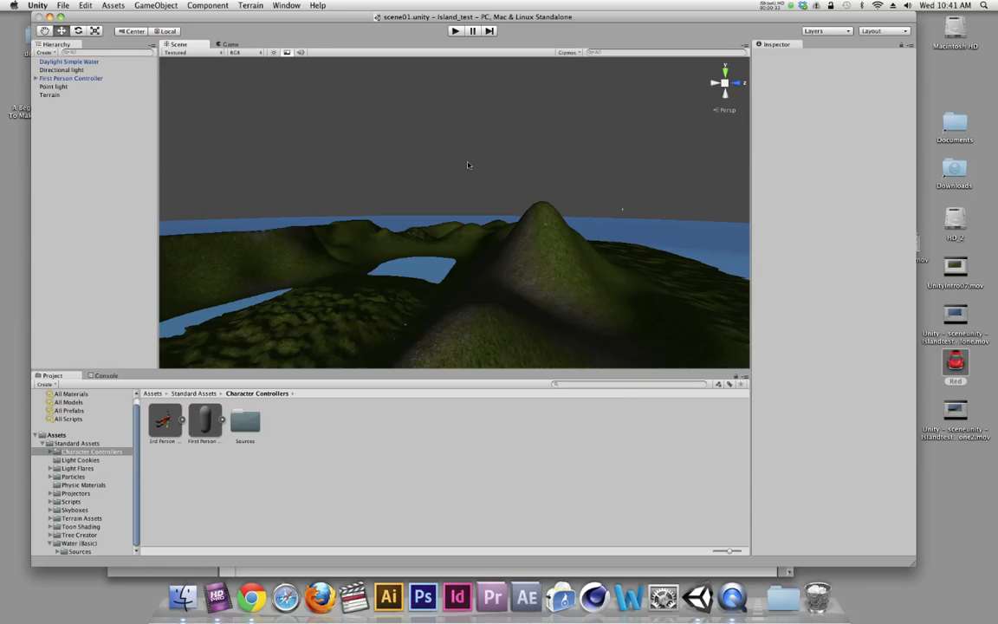
mouse_move(486, 165)
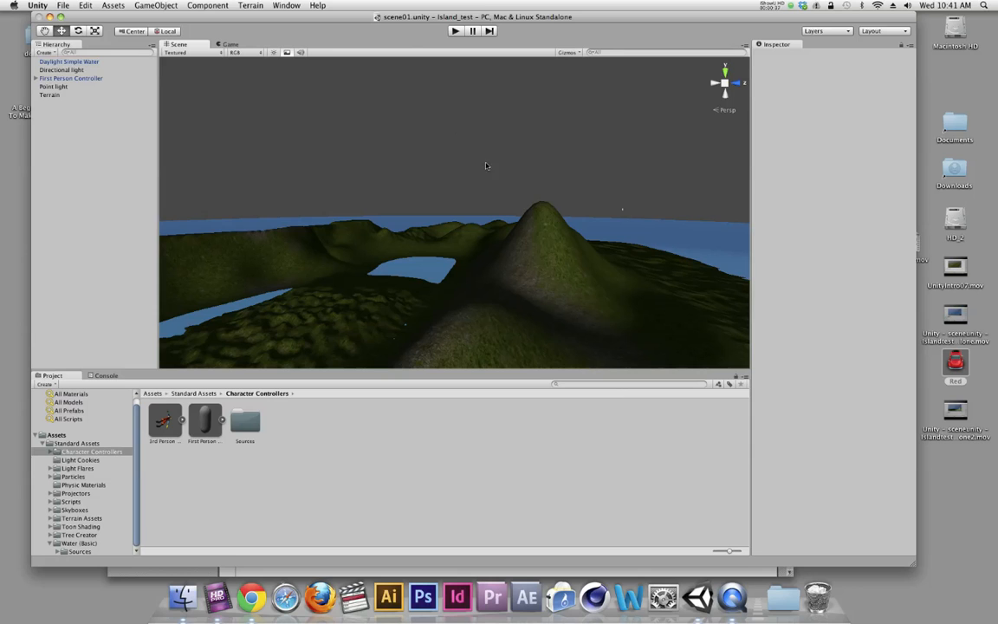
mouse_move(468, 182)
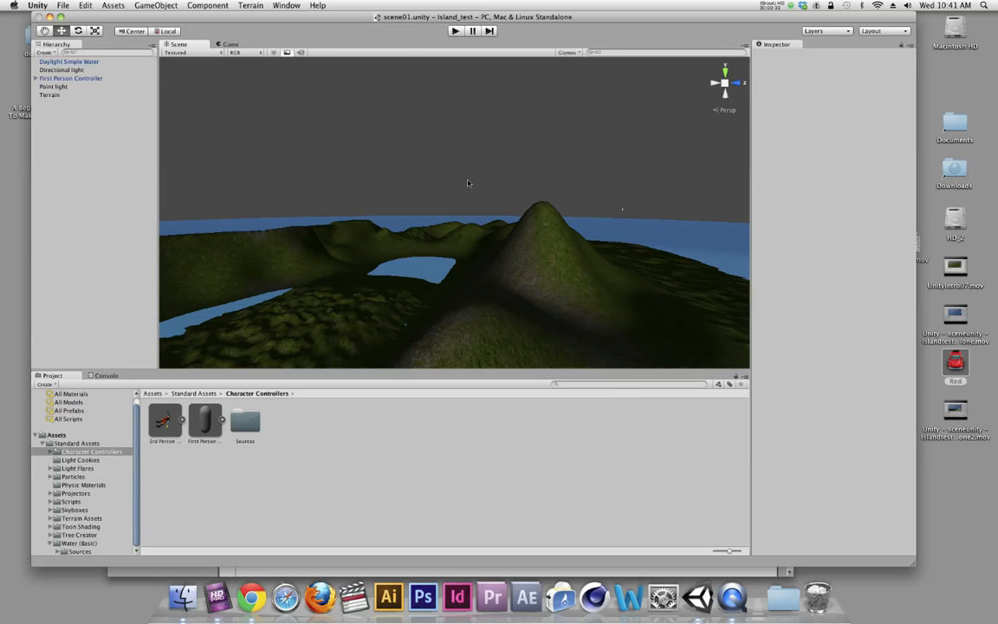
mouse_move(909, 362)
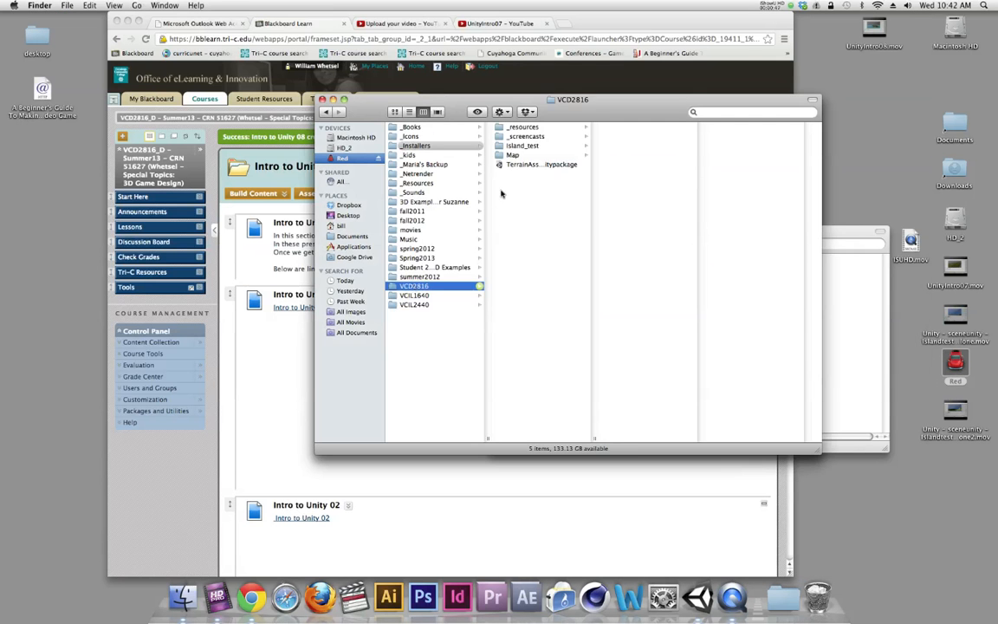
Browse to Island_test in Finder and add a new folder inside it
left_click(523, 146)
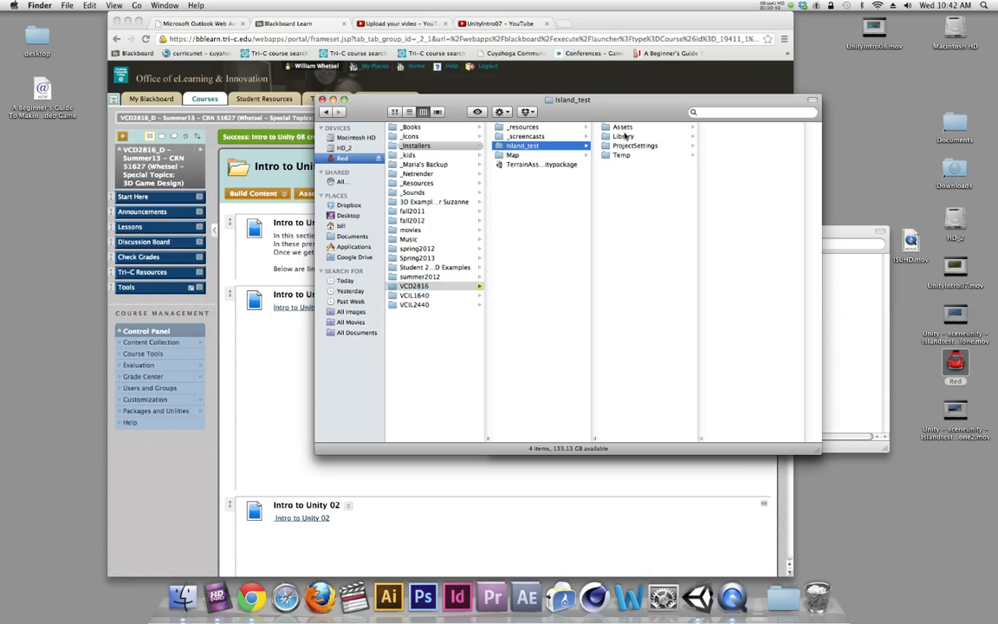
right_click(636, 165)
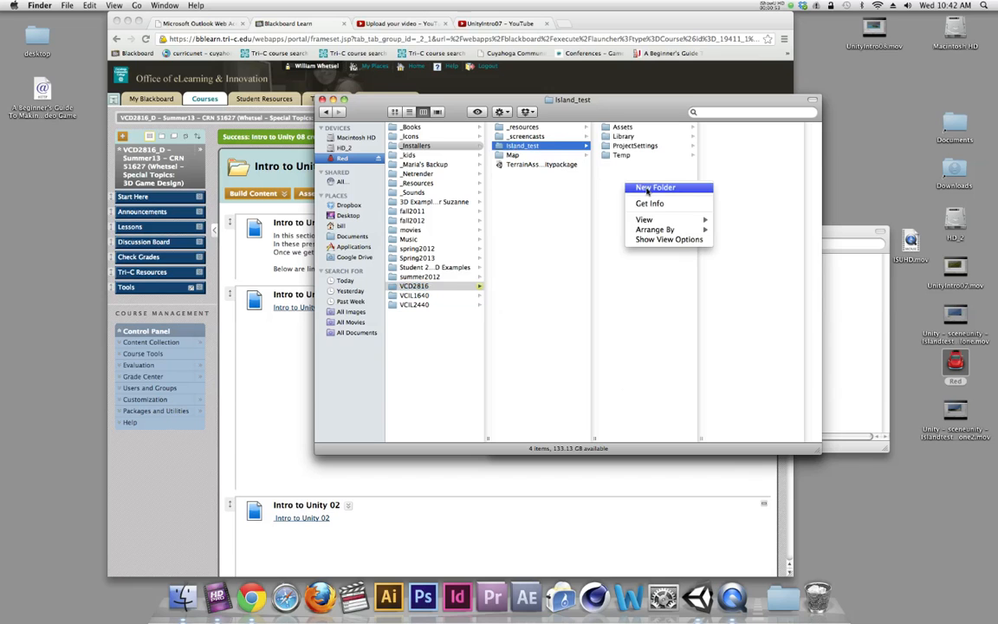
left_click(654, 187)
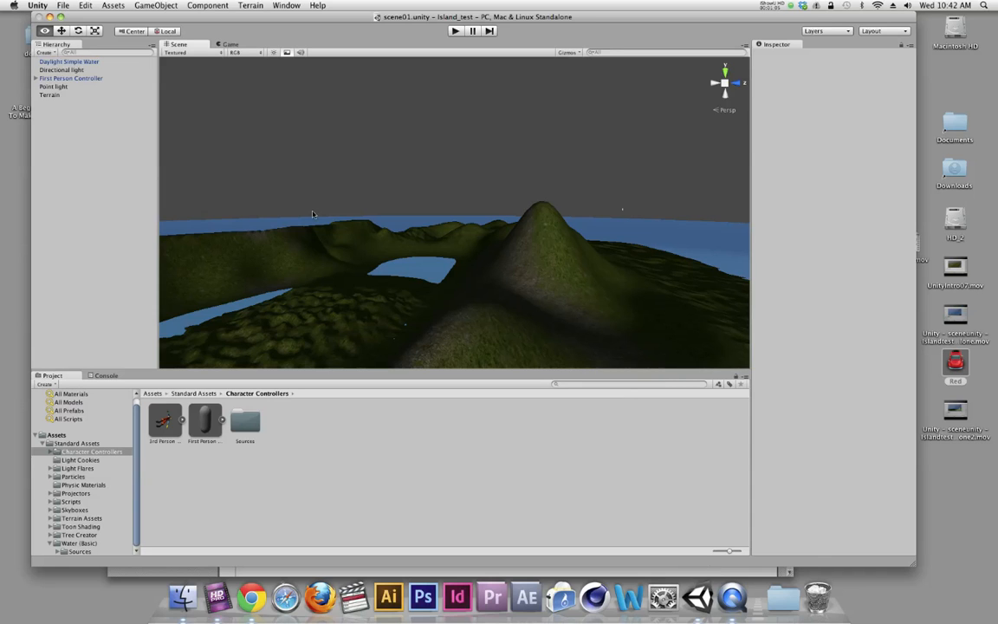
mouse_move(528, 244)
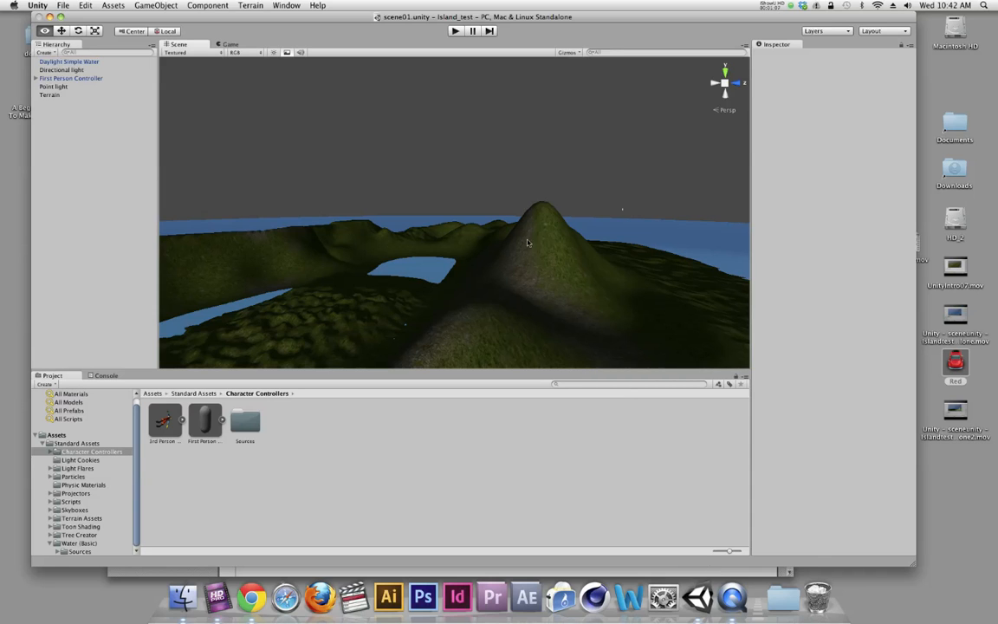
mouse_move(471, 268)
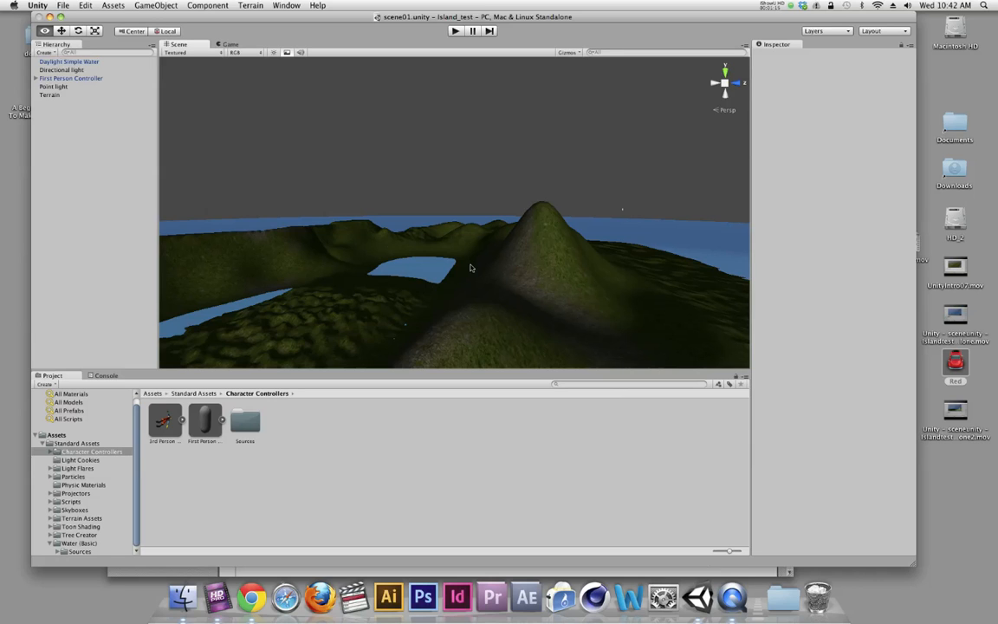
mouse_move(497, 265)
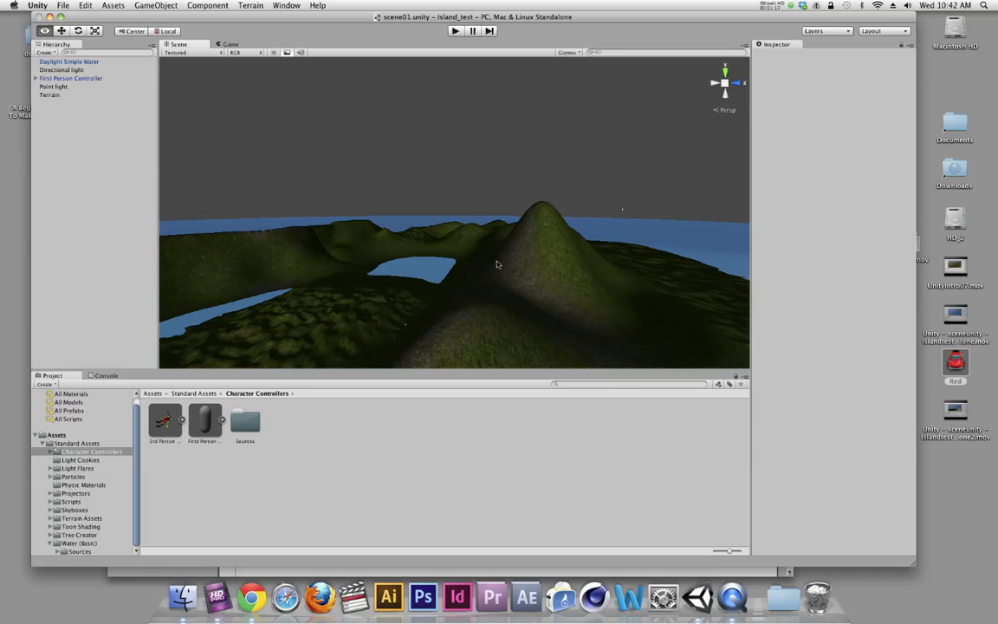
mouse_move(495, 220)
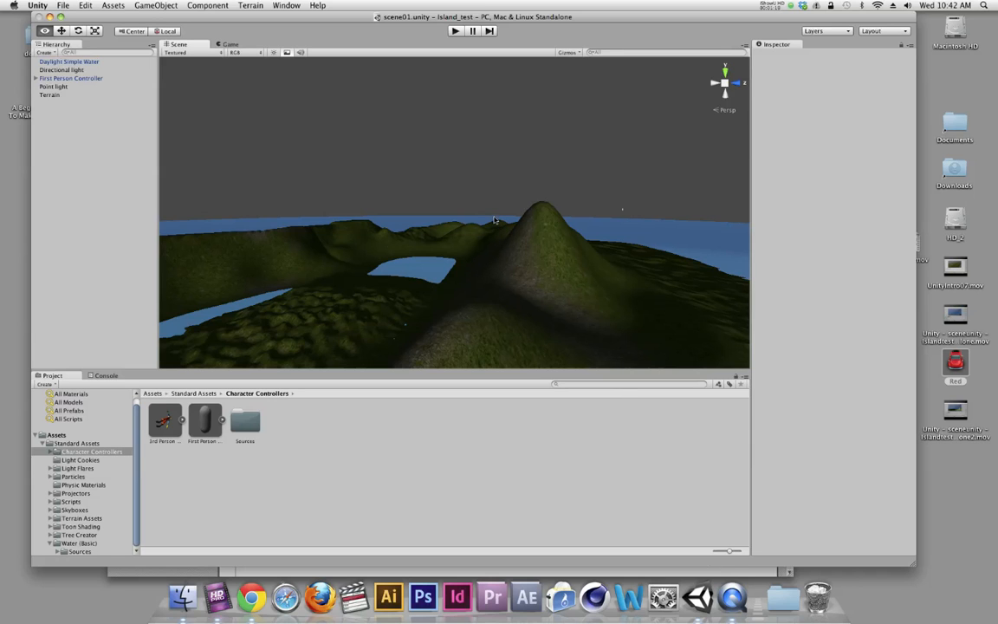
mouse_move(172, 184)
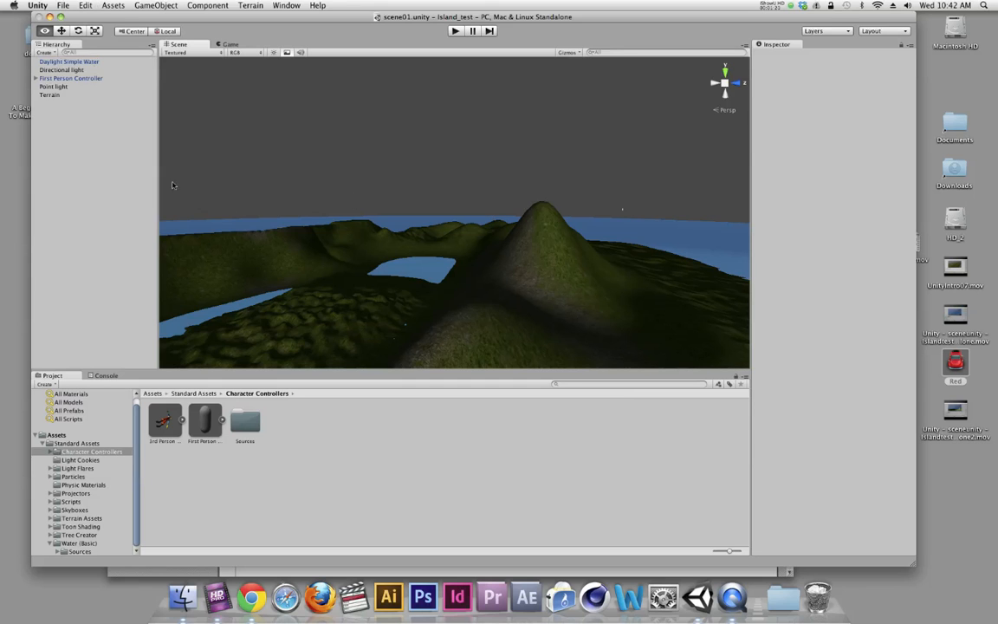
mouse_move(158, 149)
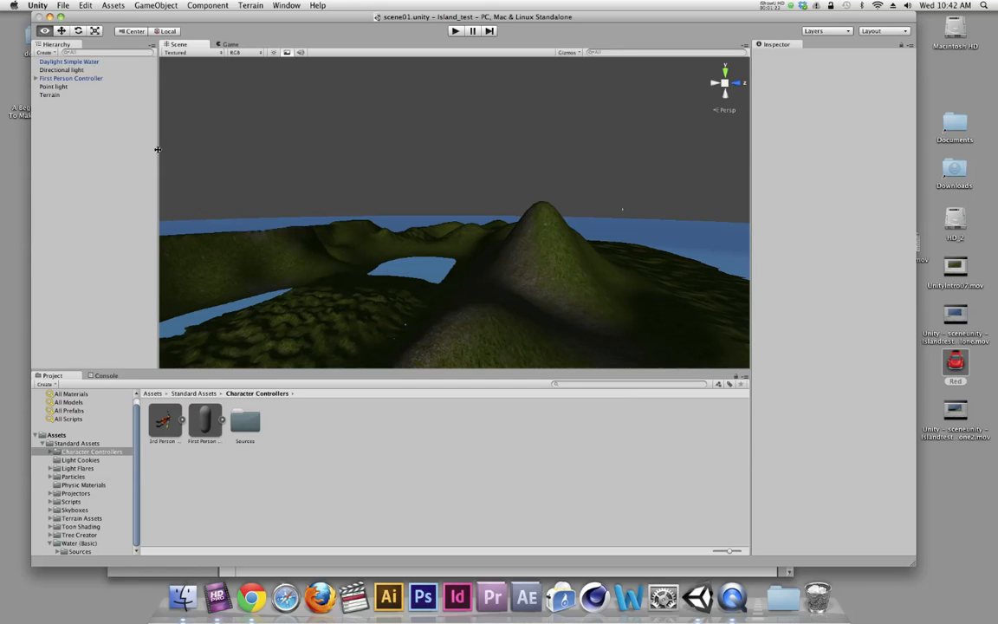
In Build Settings, target Mac OS X with x86 architecture and start the build
left_click(62, 5)
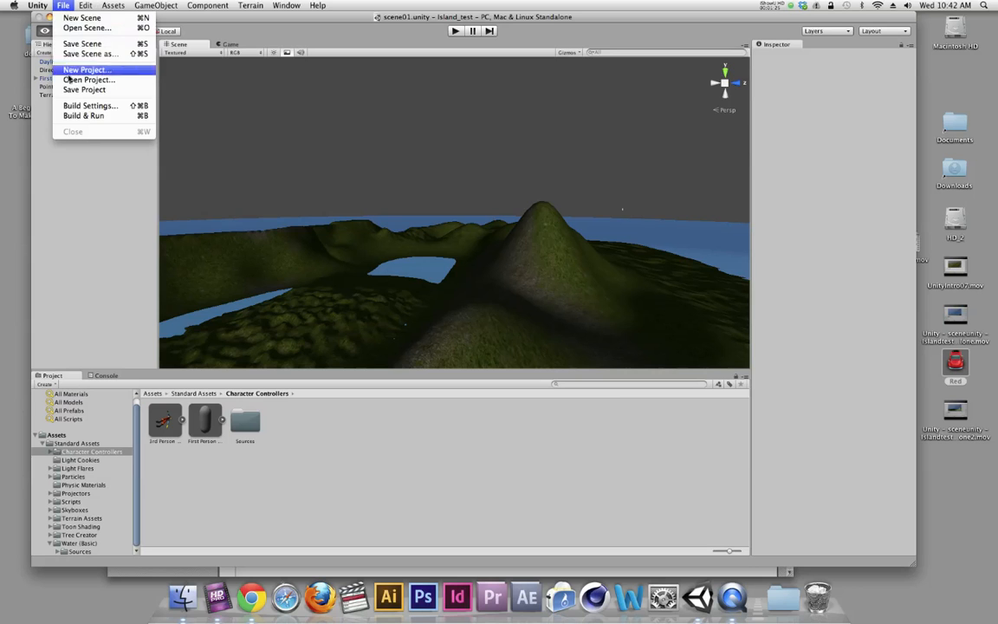
left_click(90, 105)
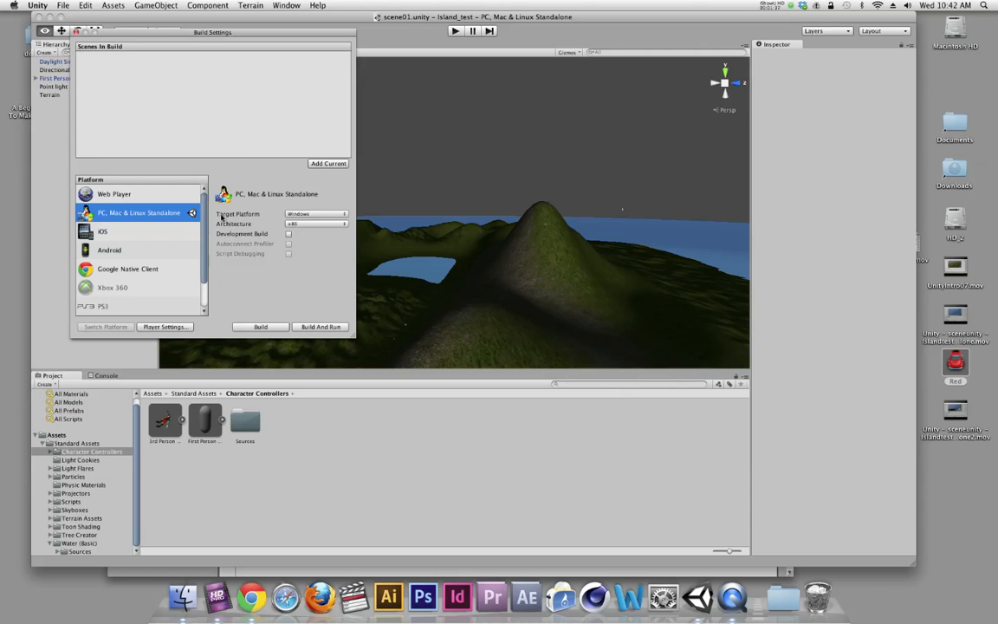
left_click(315, 214)
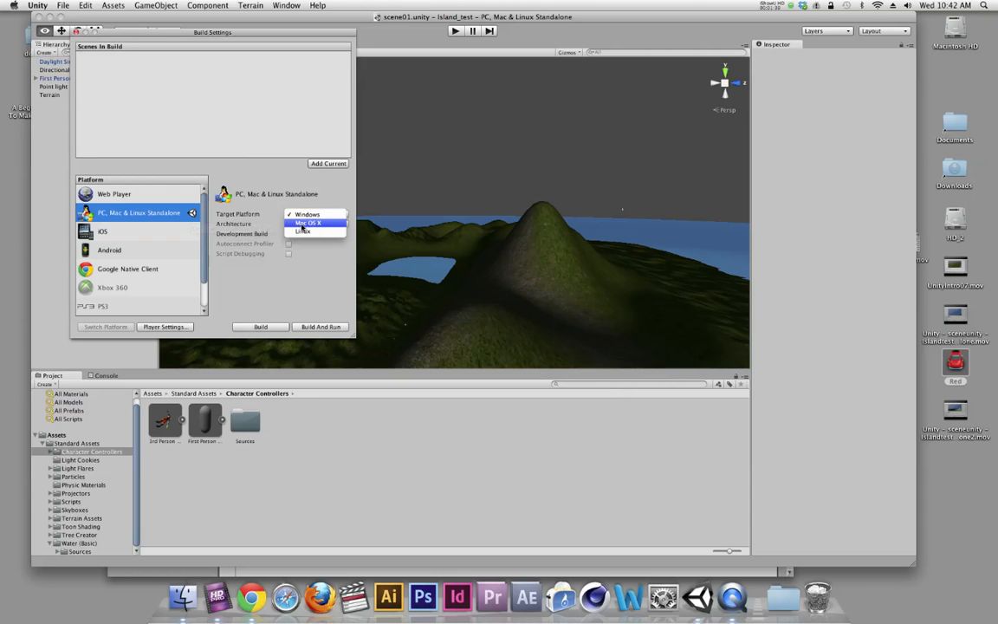
left_click(308, 223)
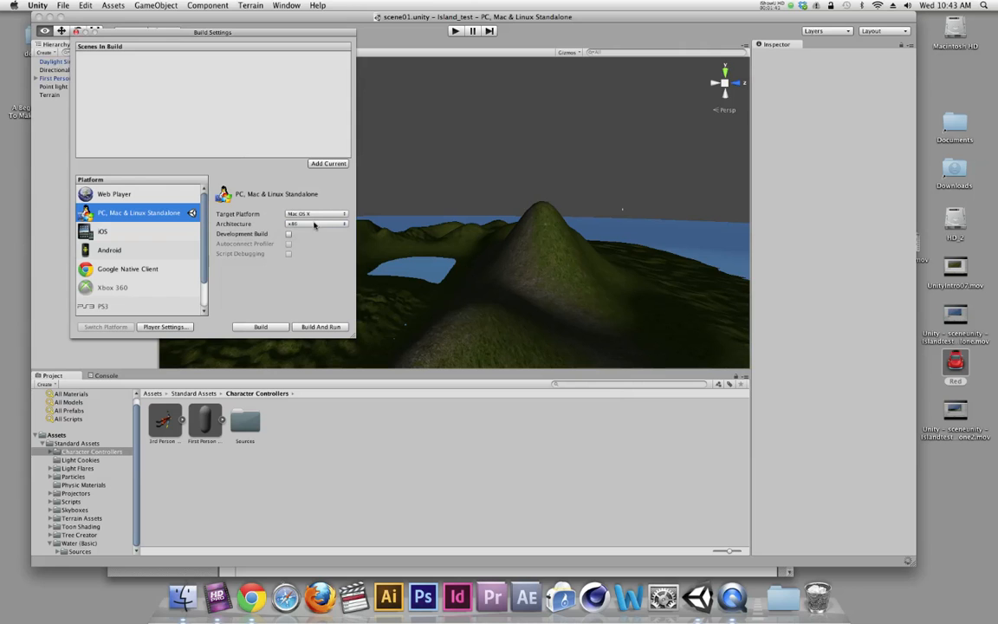
left_click(316, 224)
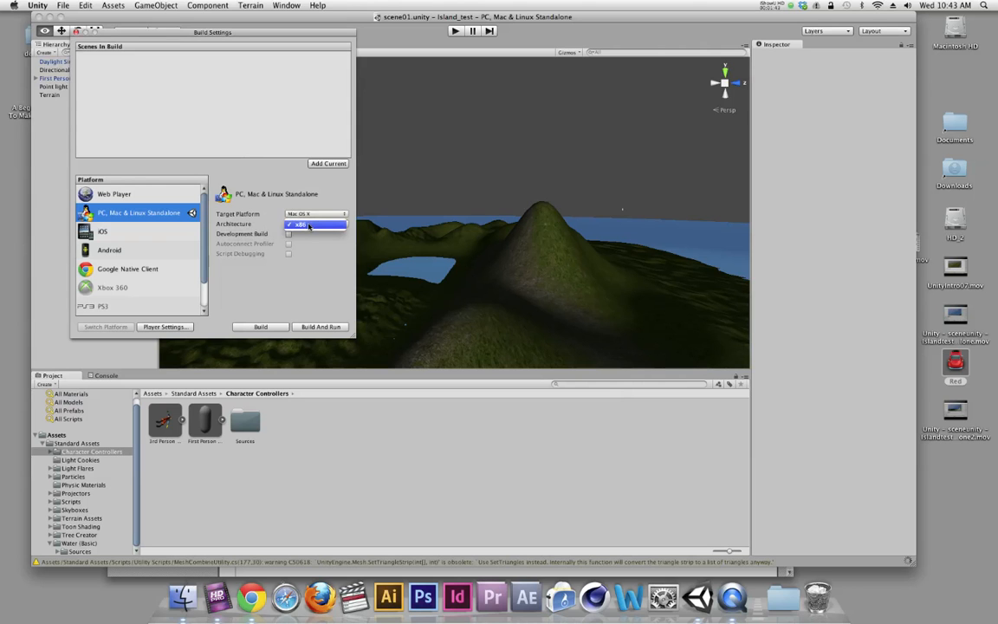
left_click(316, 225)
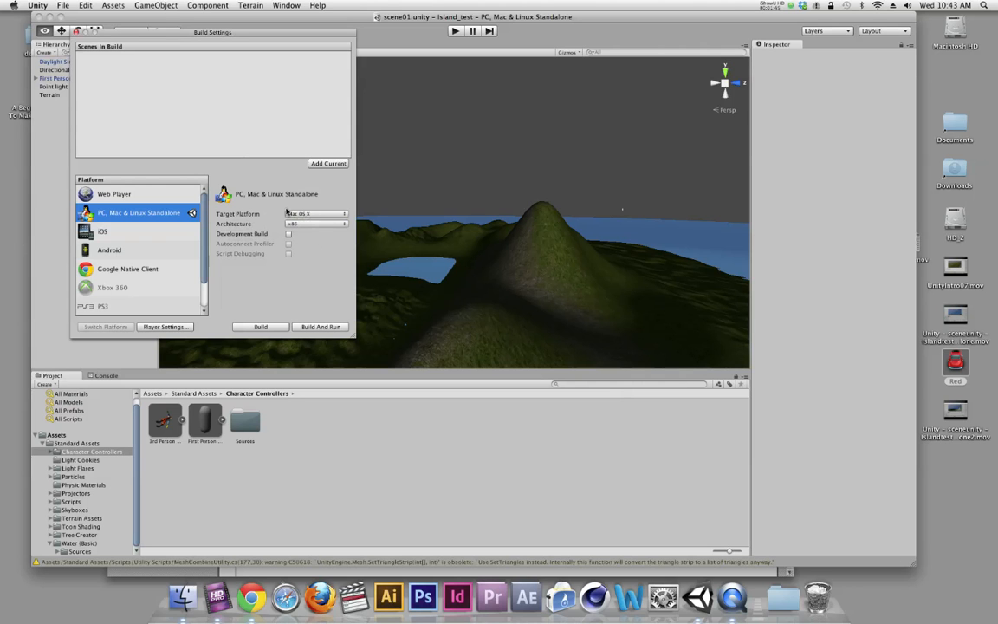
mouse_move(291, 277)
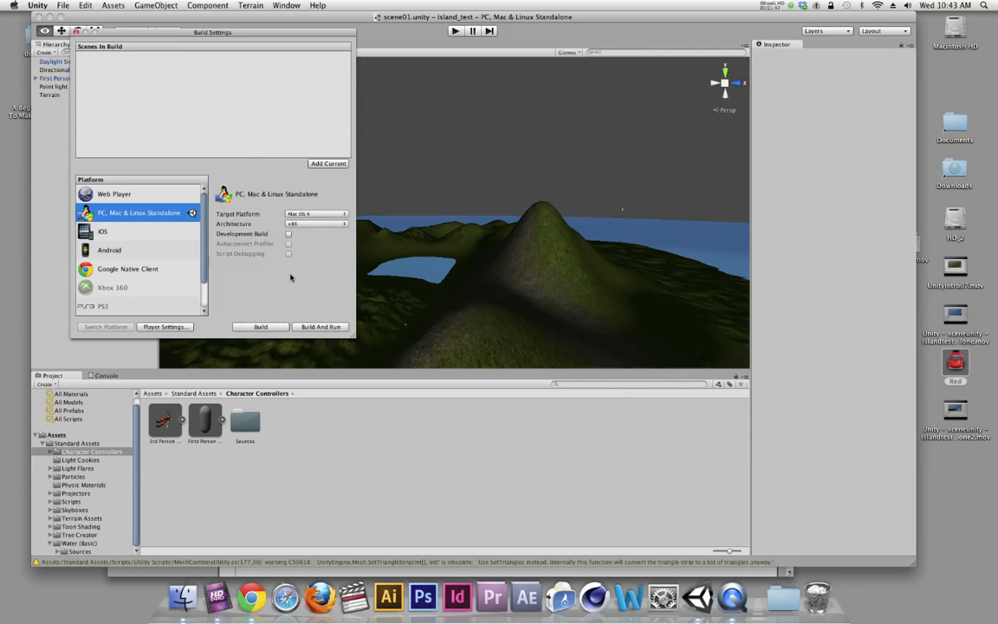
left_click(260, 326)
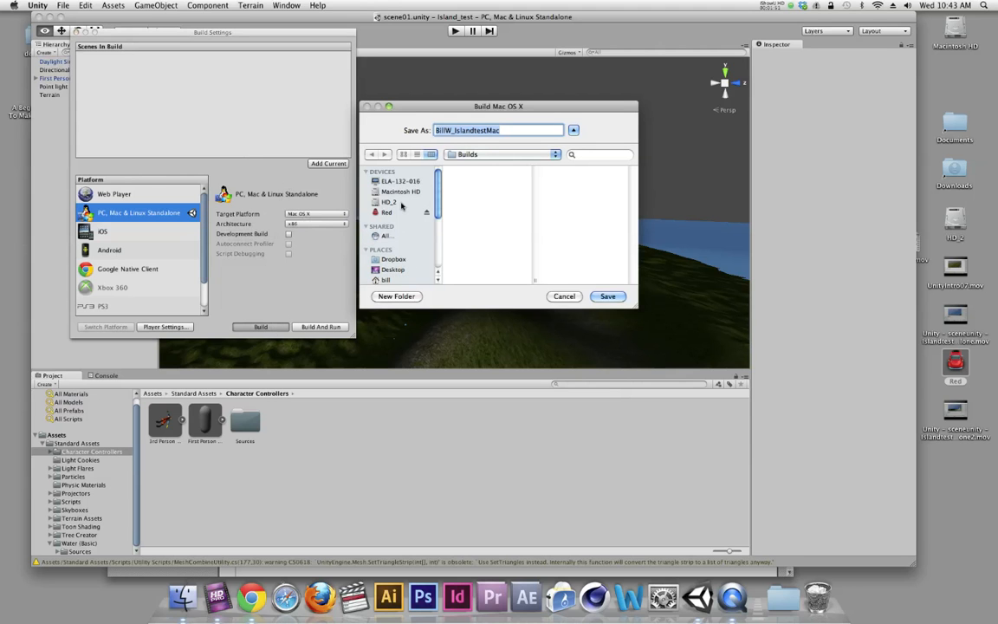
Name the Mac build bw_islandtestMac and save it to Island_test > Builds
type("bw_")
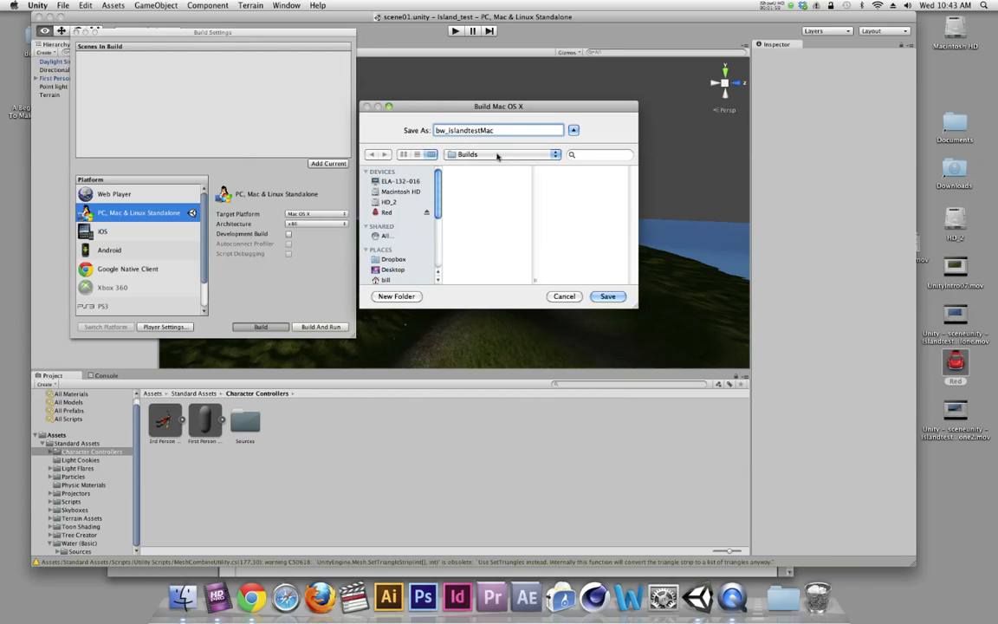
left_click(503, 154)
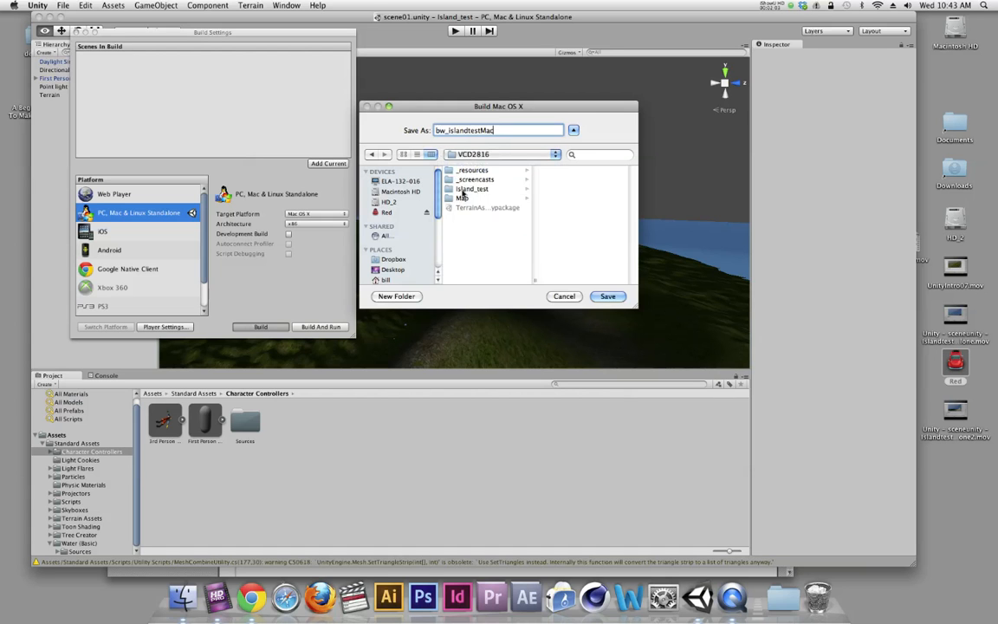
left_click(472, 189)
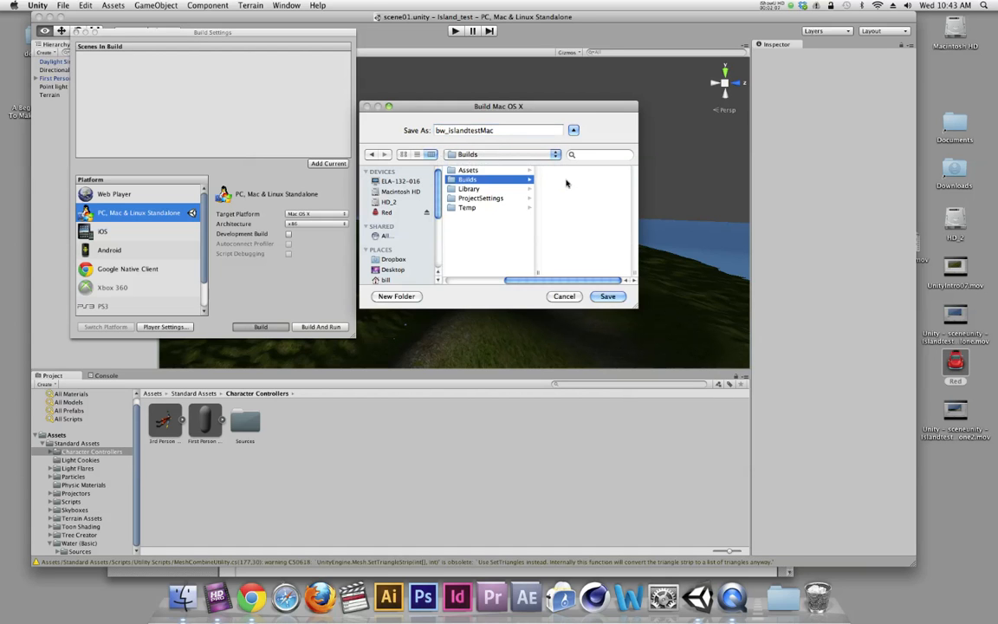
left_click(564, 296)
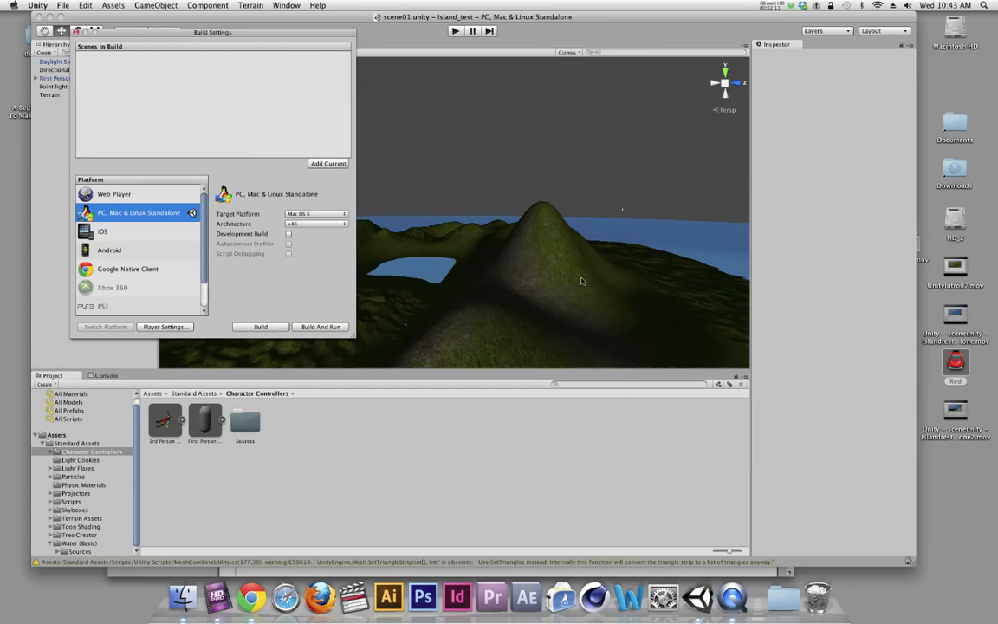
Save the Mac build, then switch the target platform to Windows, keeping x86
left_click(260, 327)
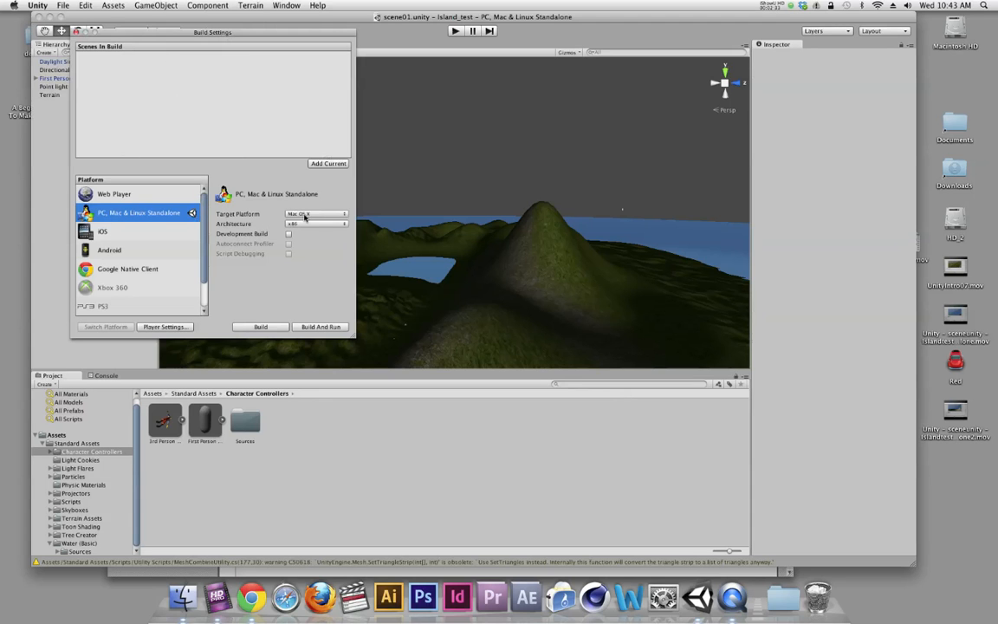
left_click(316, 214)
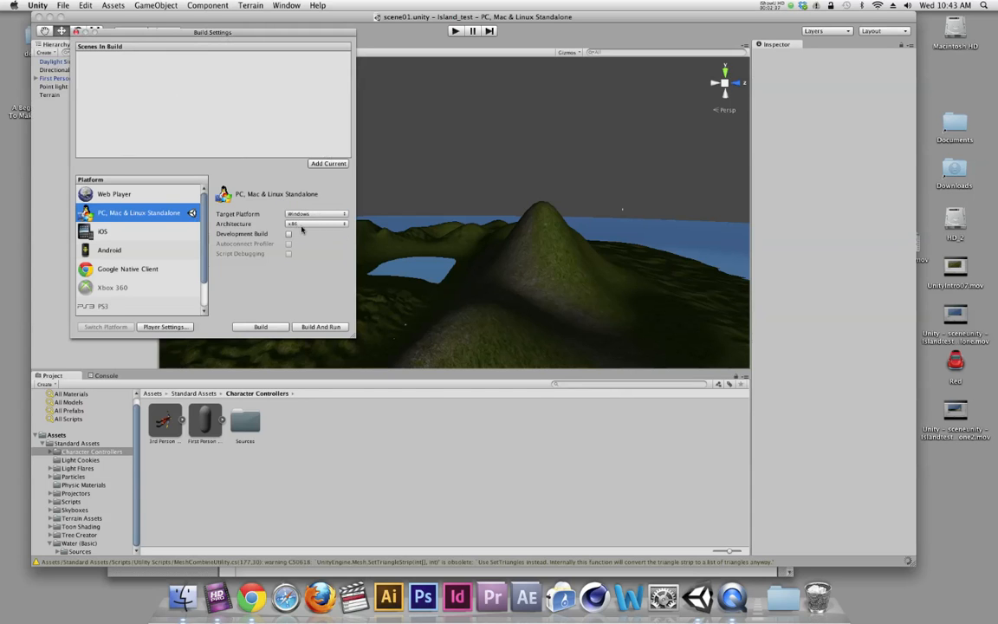
left_click(315, 224)
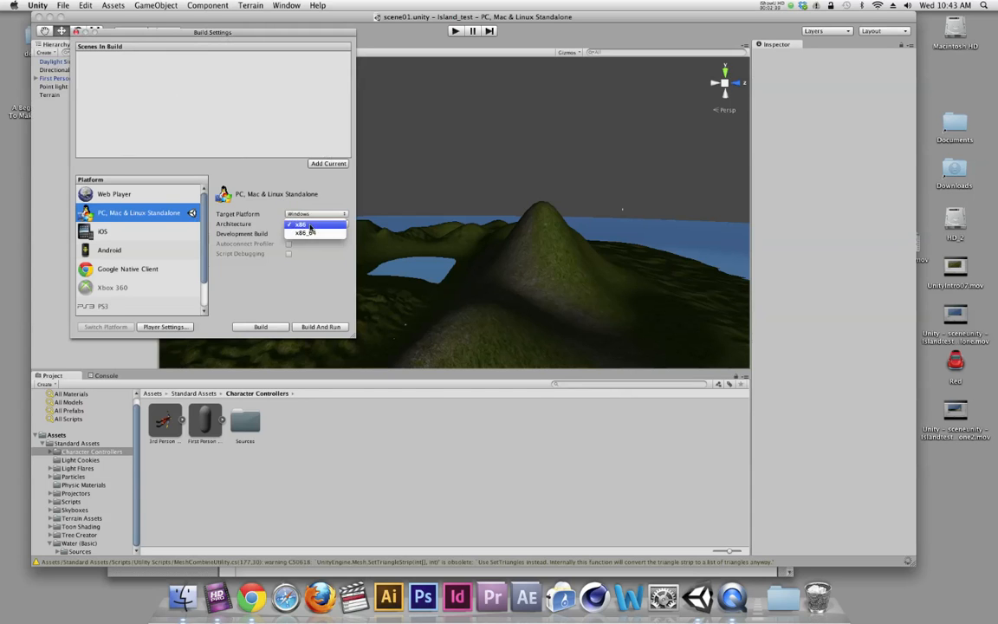
left_click(316, 223)
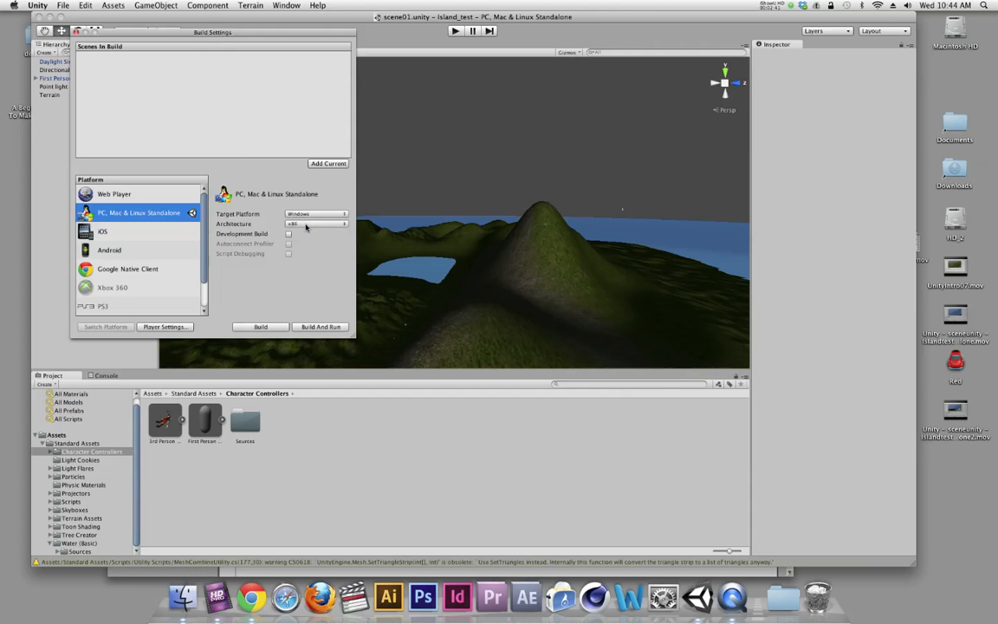
mouse_move(301, 229)
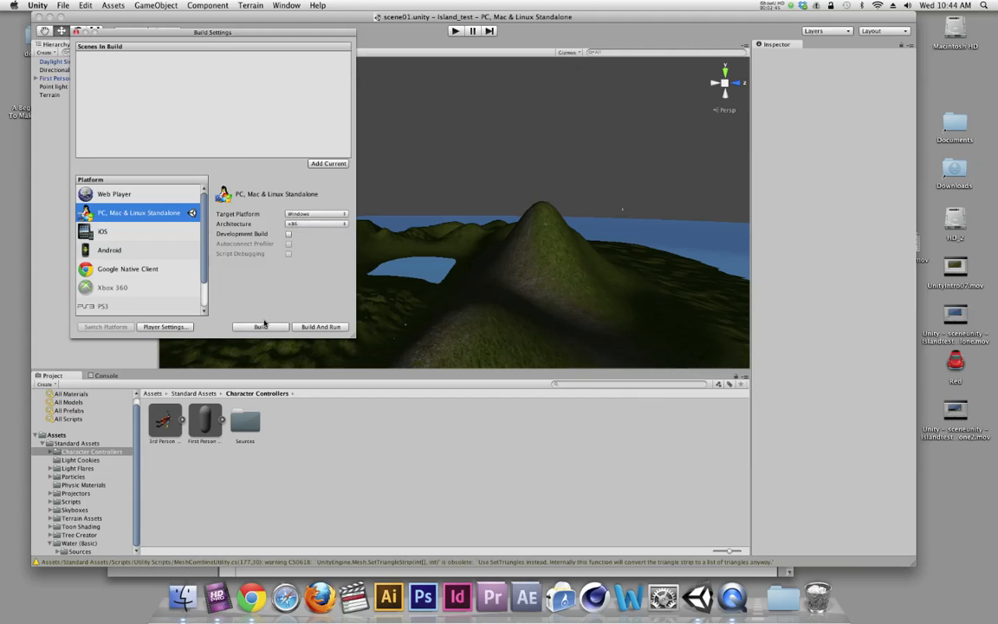
Build for Windows, saving it as bw_islandtestWin in the Builds folder
left_click(260, 327)
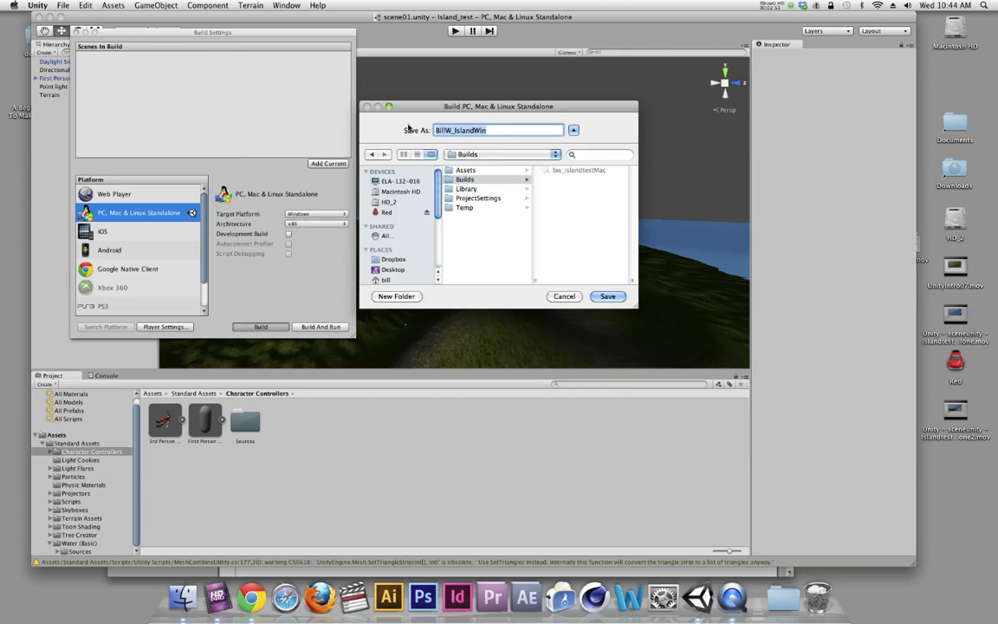
type("bw_")
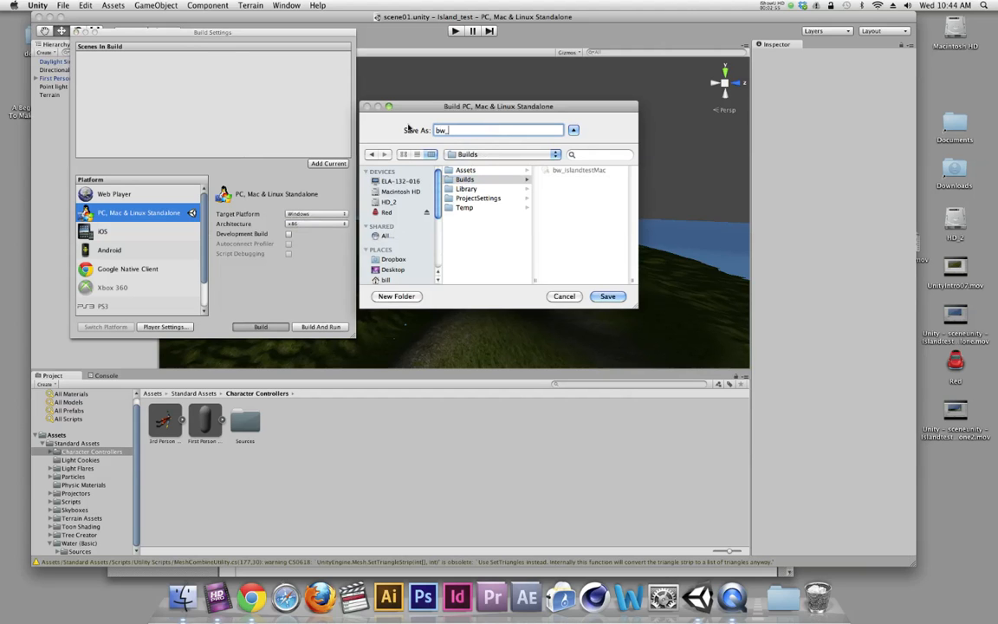
type("islandt")
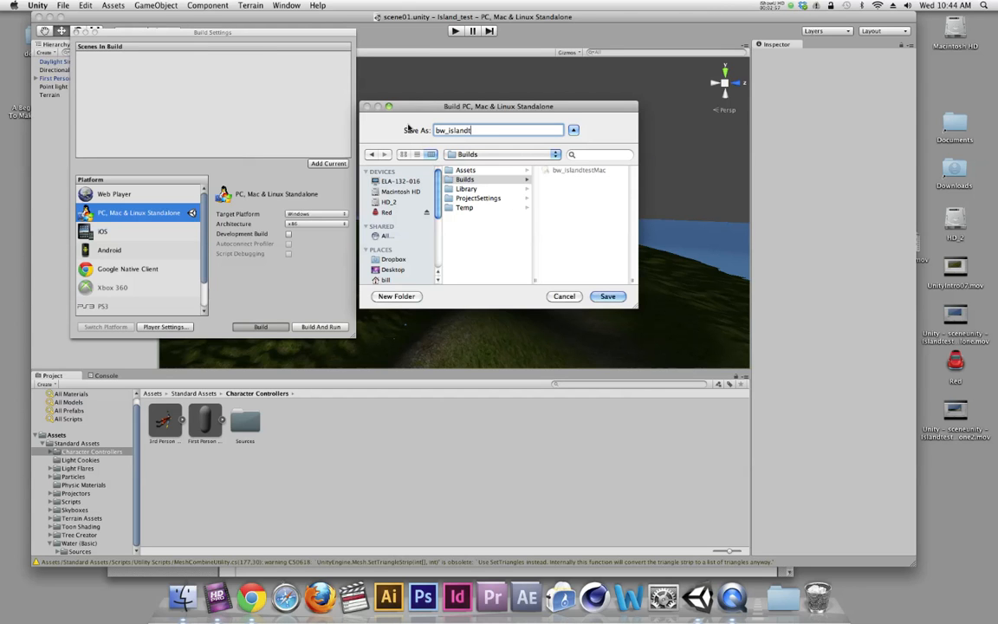
type("estWin")
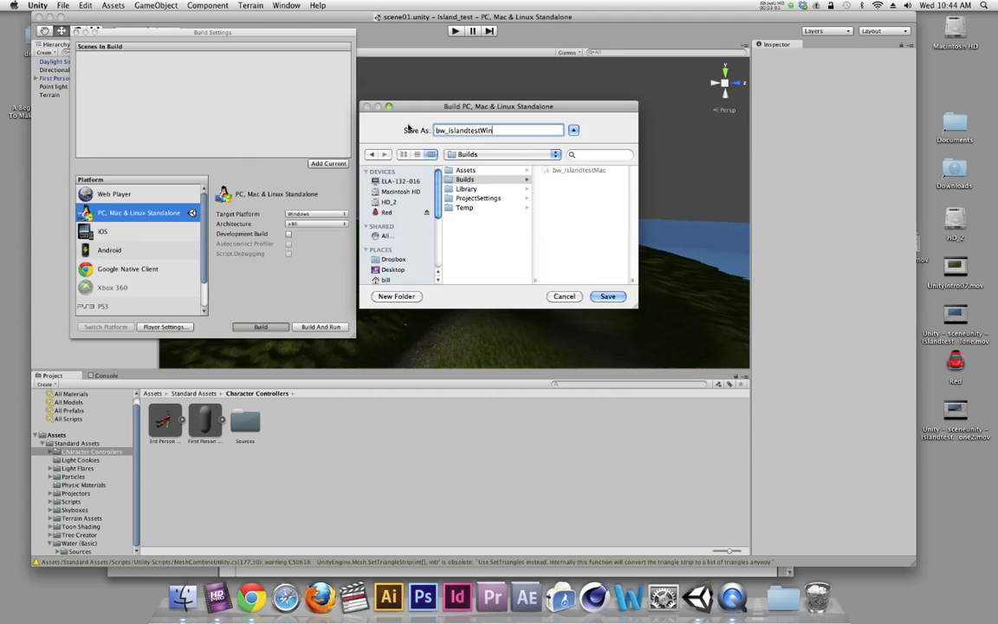
mouse_move(554, 204)
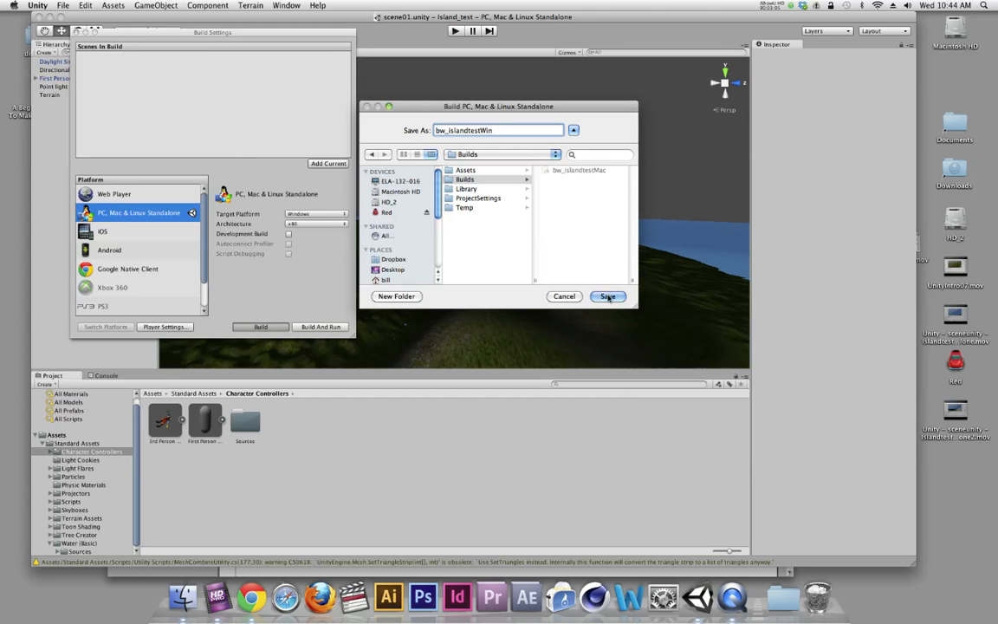
left_click(606, 296)
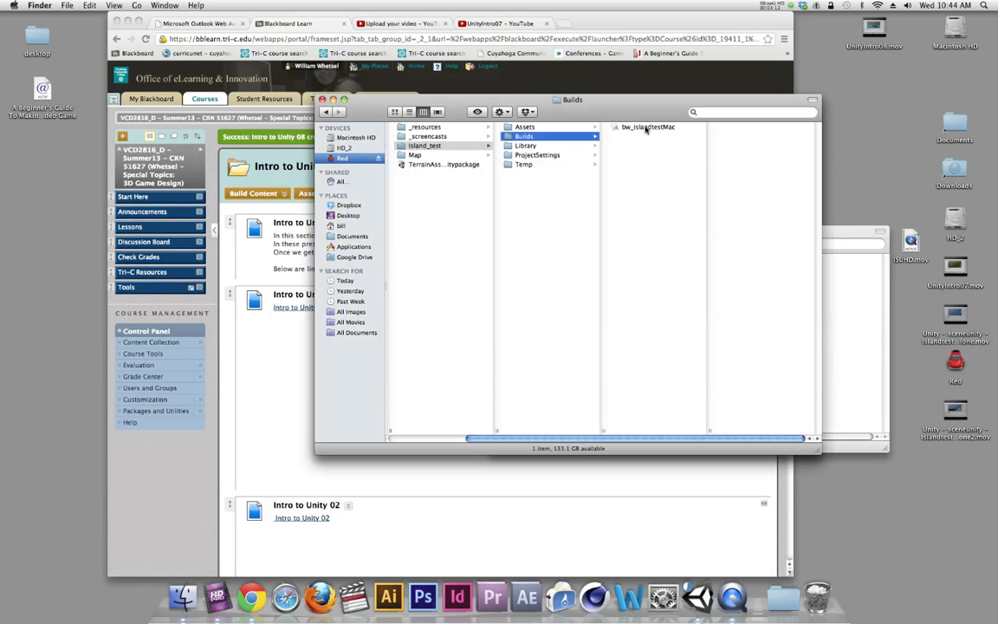
Check bw_islandtestMac, bw_islandtestWin_Data and bw_islandtestWin.exe in Builds, then launch the Mac app
left_click(647, 128)
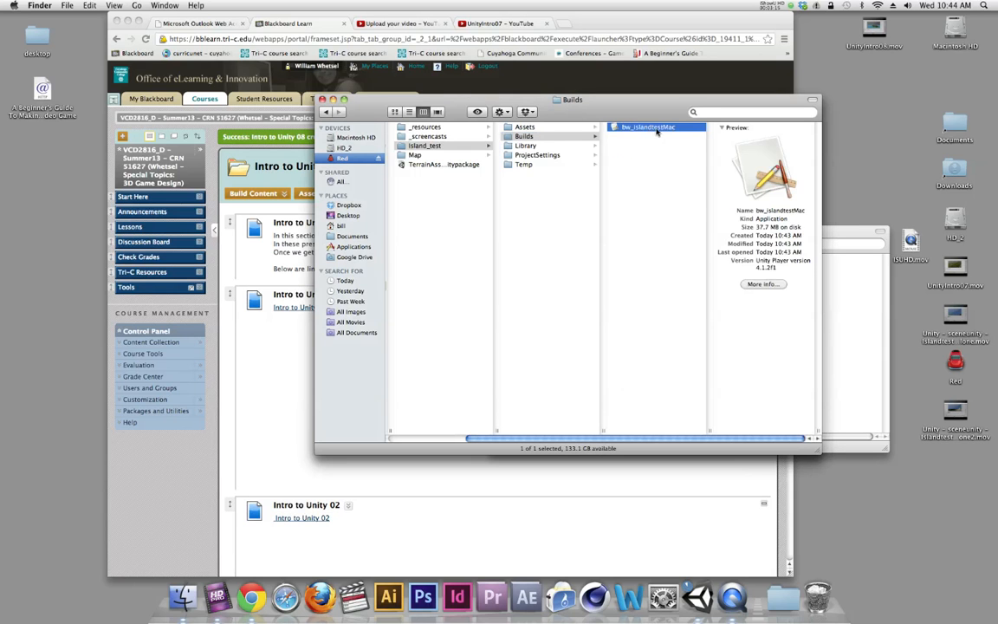
left_click(653, 145)
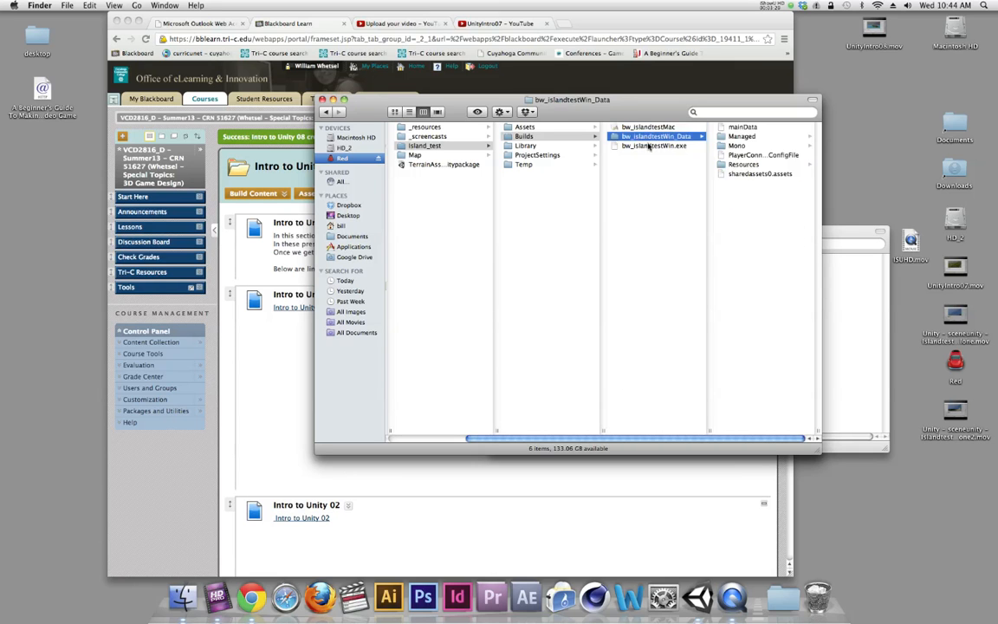
left_click(654, 145)
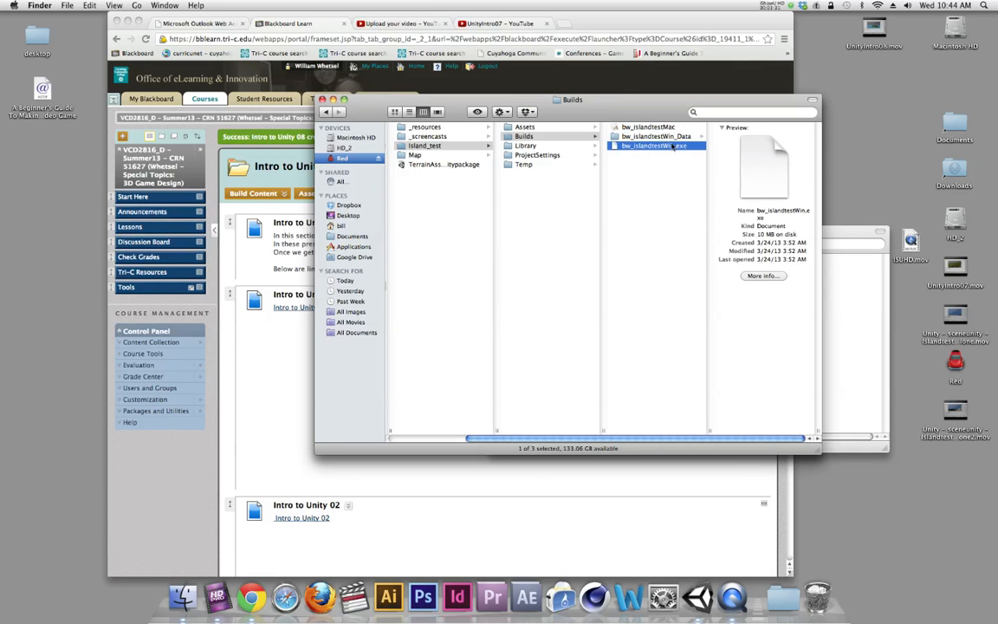
left_click(679, 177)
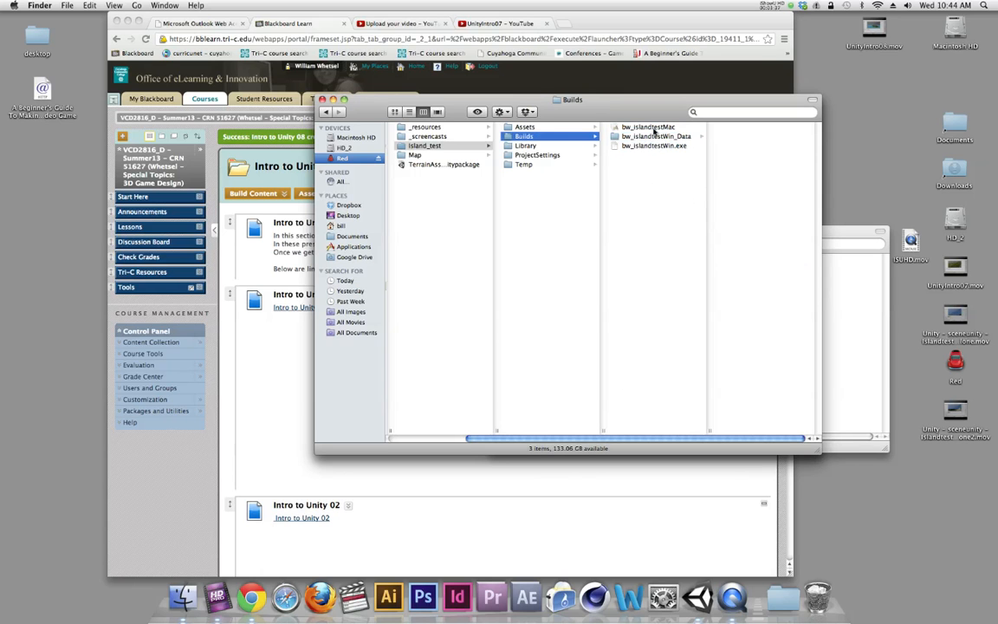
left_click(647, 126)
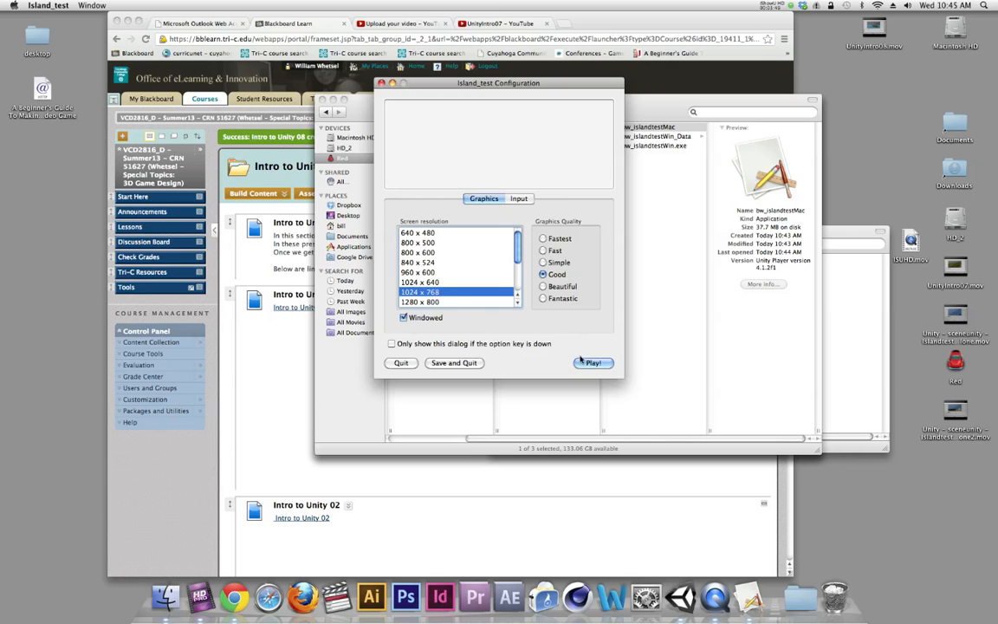
Play the Mac build at 1024 x 768 windowed with Good quality
left_click(593, 362)
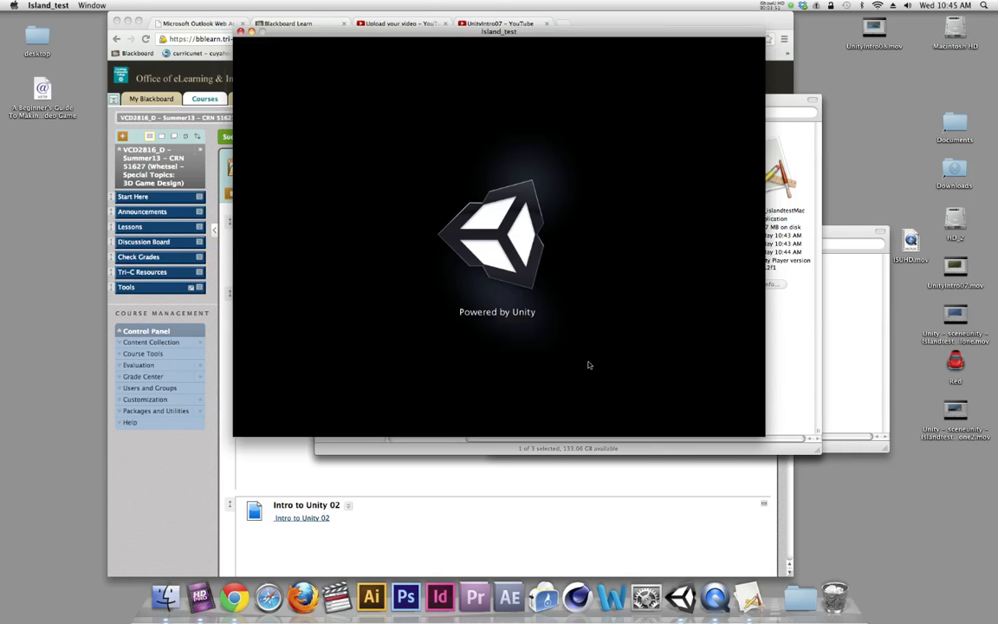
mouse_move(532, 353)
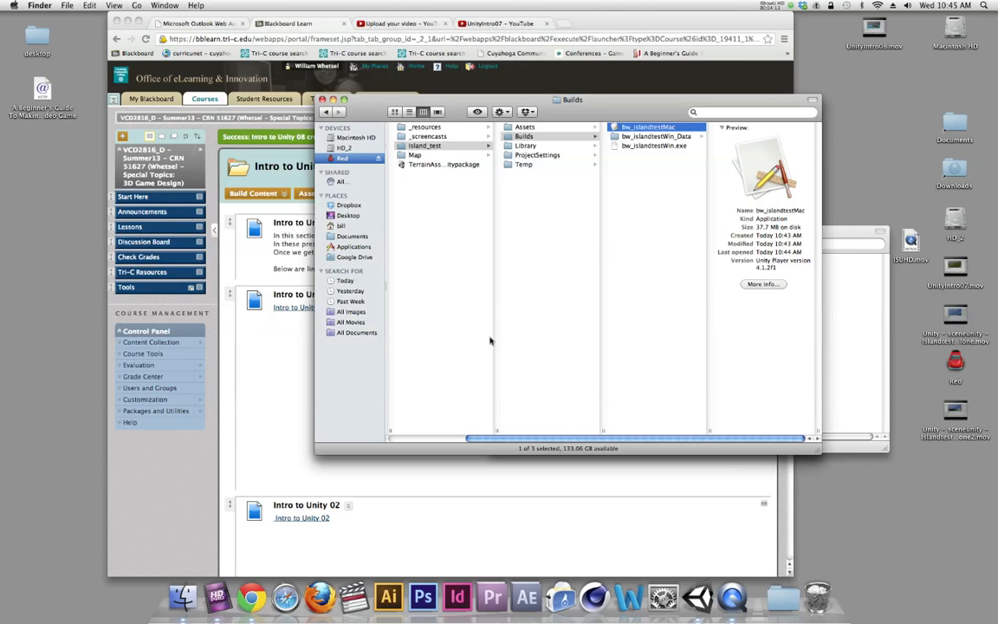
Select the Builds folder in Finder and compress it into a zip archive
left_click(656, 136)
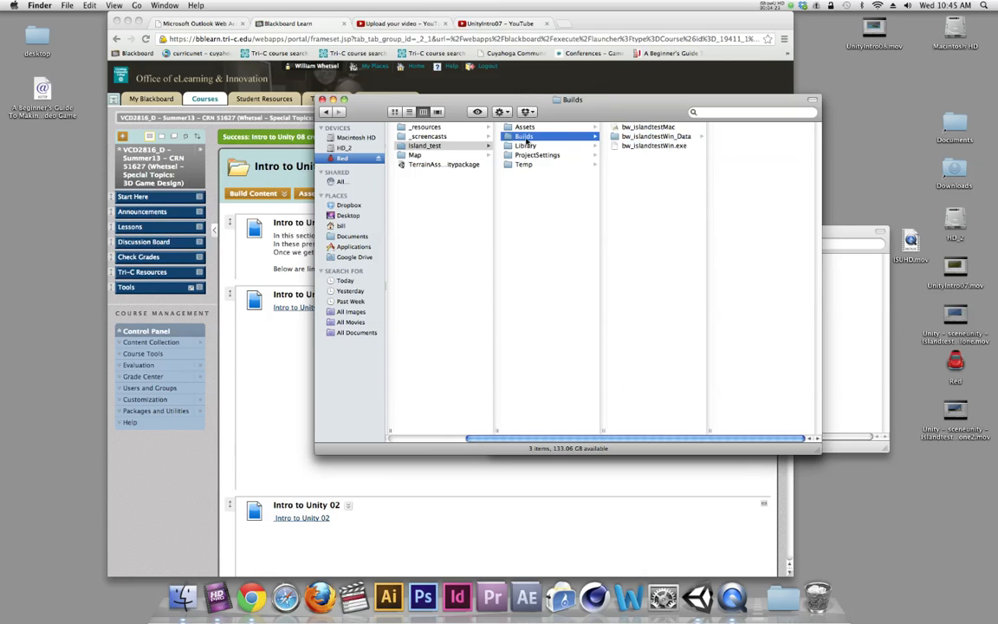
right_click(524, 136)
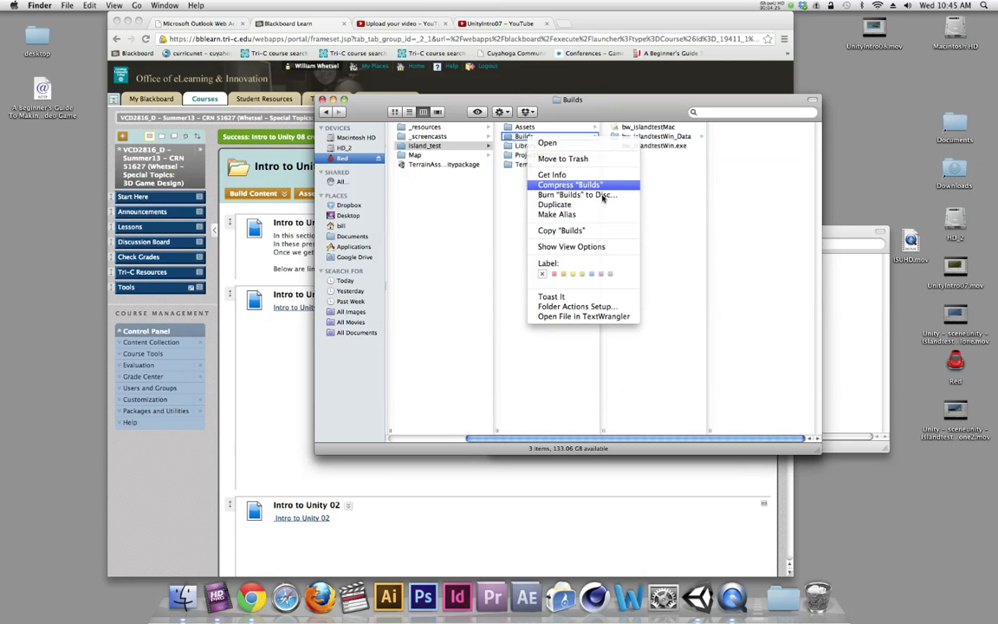
left_click(570, 184)
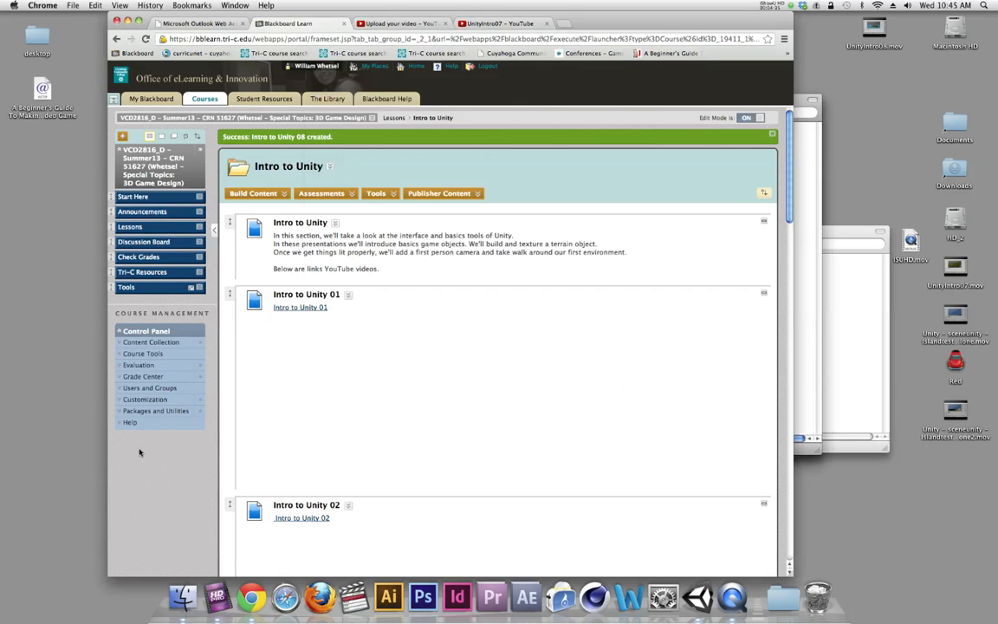
Create a thread in the Project 1: Concept Map forum titled 'Here is a sample walkthrough'
left_click(144, 240)
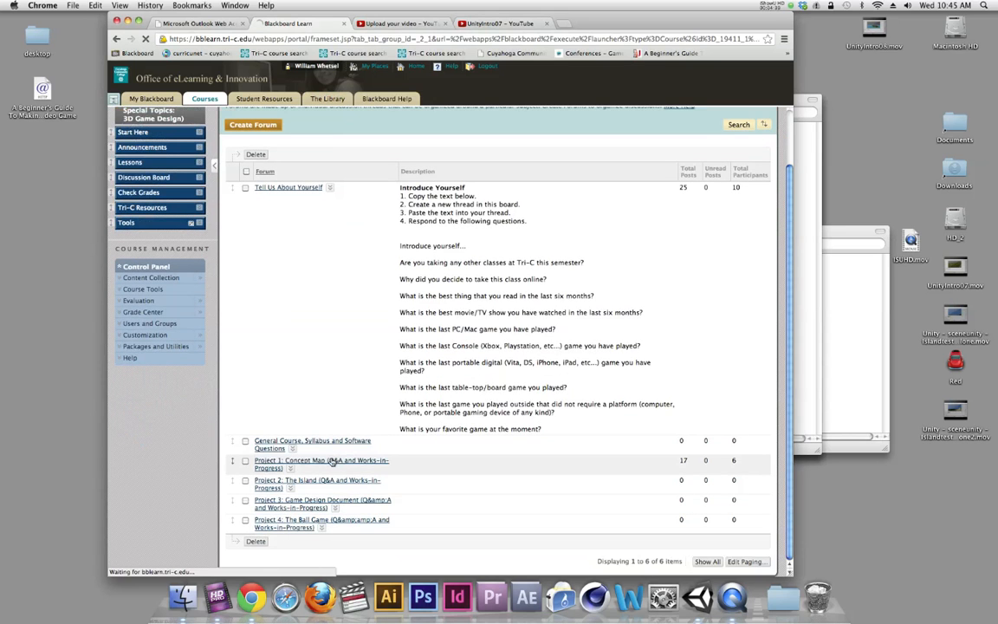
left_click(317, 463)
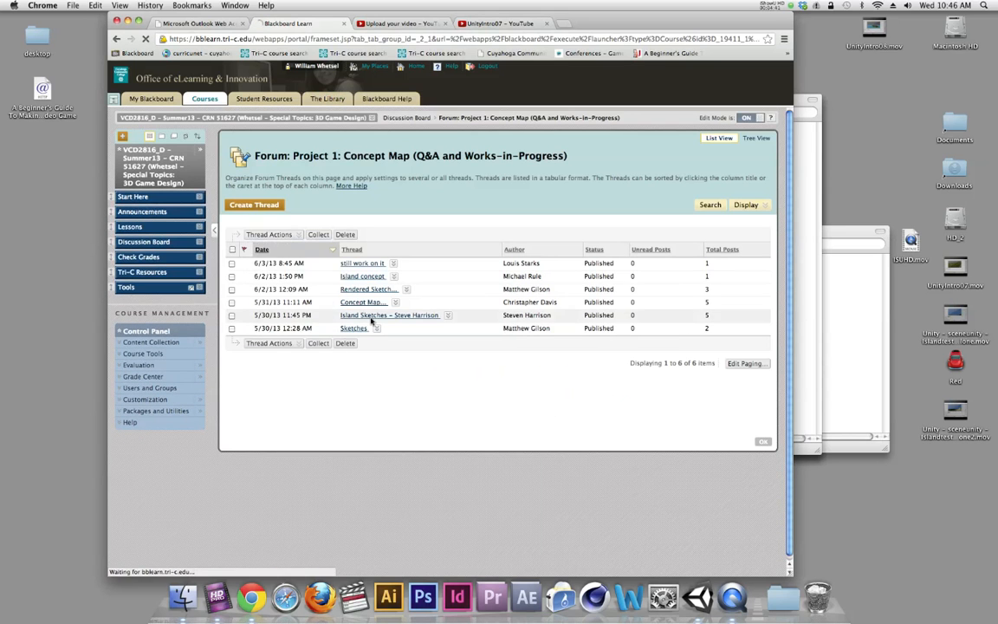
left_click(254, 205)
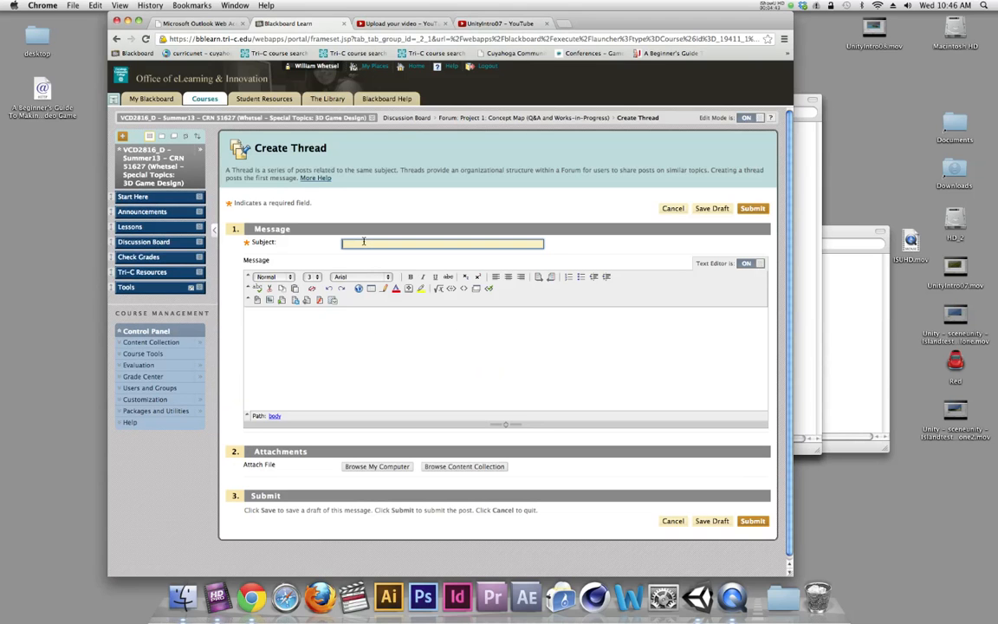
type("Here is a sample walkthrough")
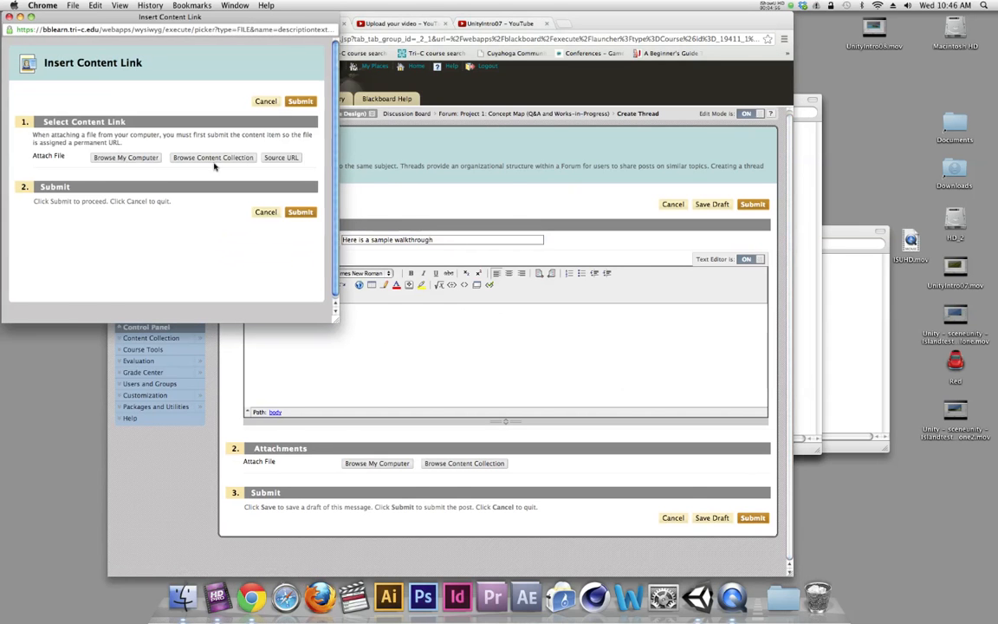
Attach Builds.zip from Red > VCD2816 > Island_test as a content link and submit it
left_click(125, 156)
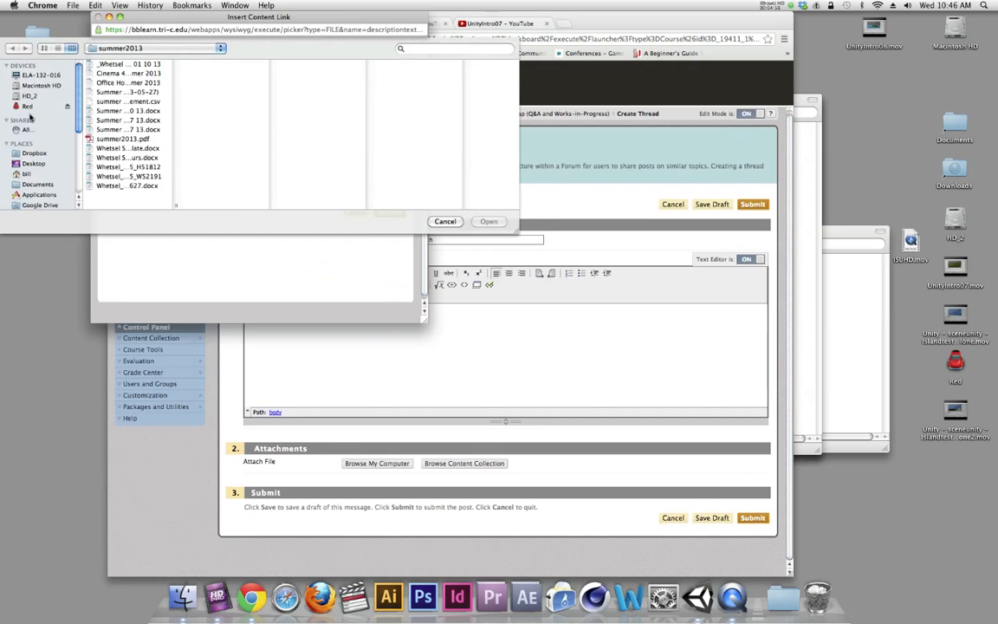
left_click(27, 105)
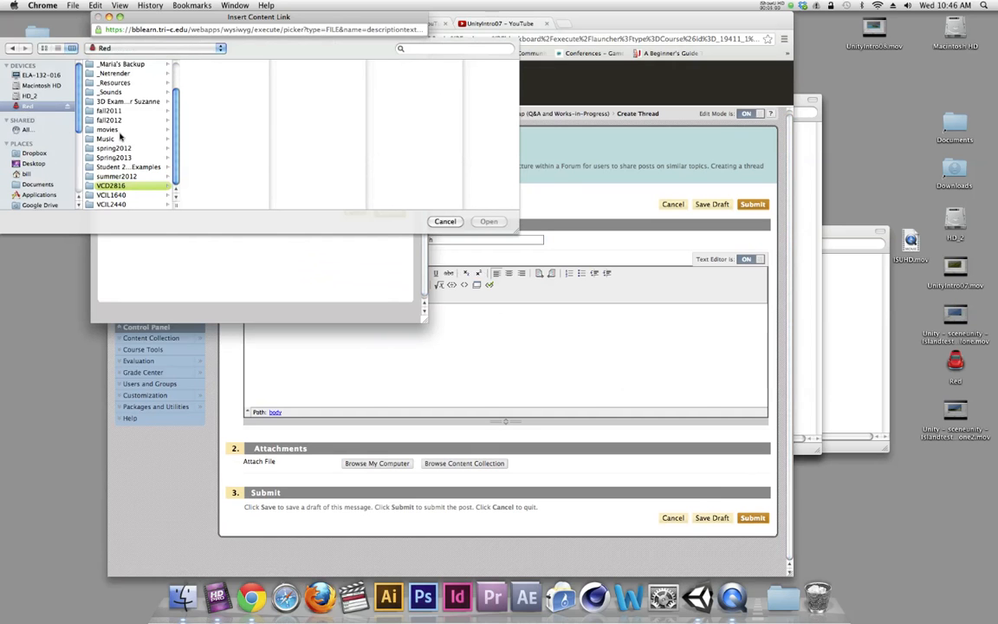
left_click(110, 185)
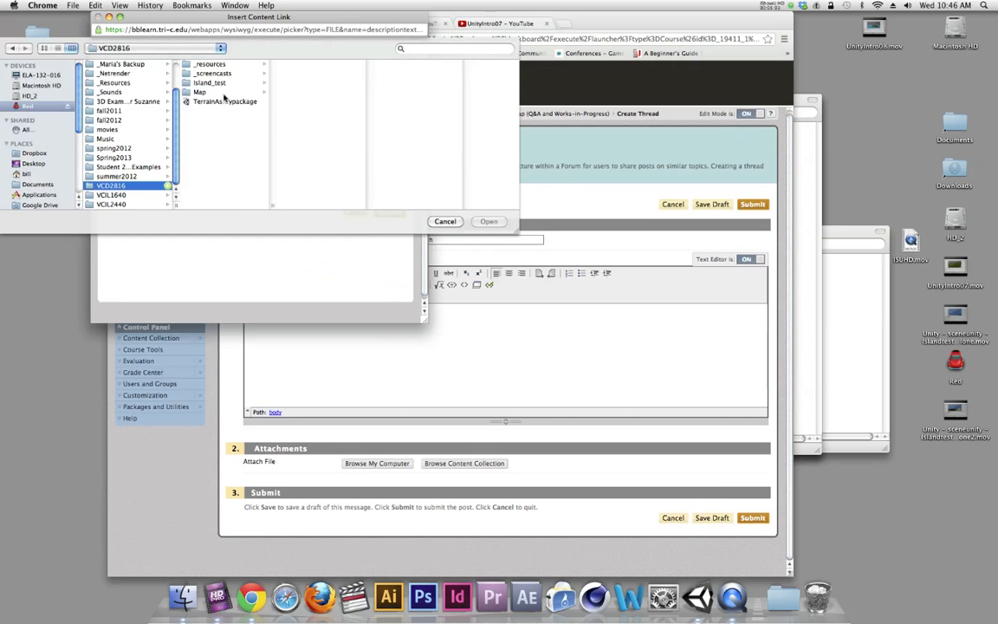
mouse_move(468, 338)
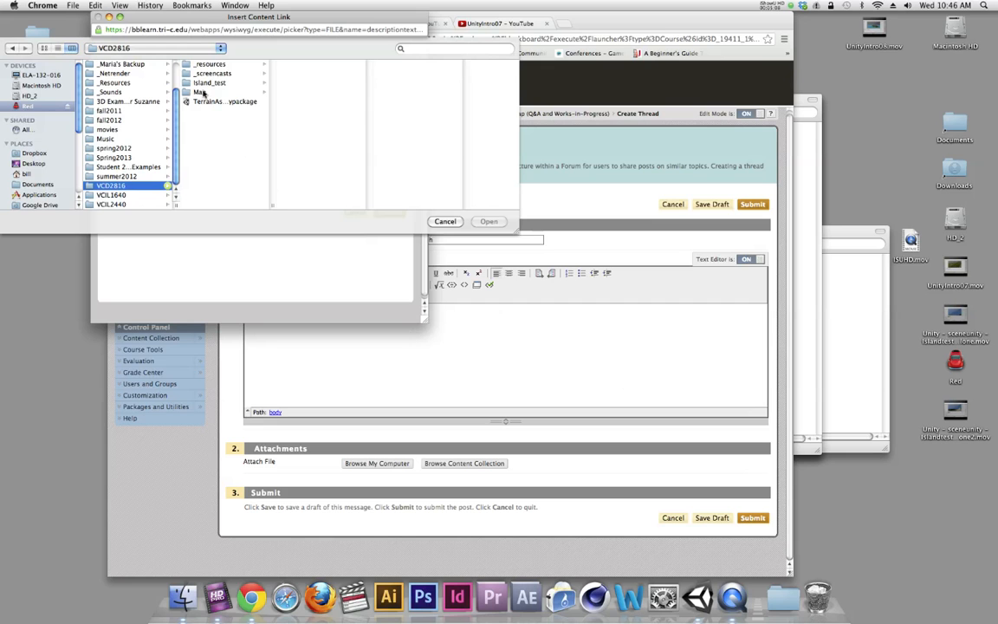
left_click(210, 82)
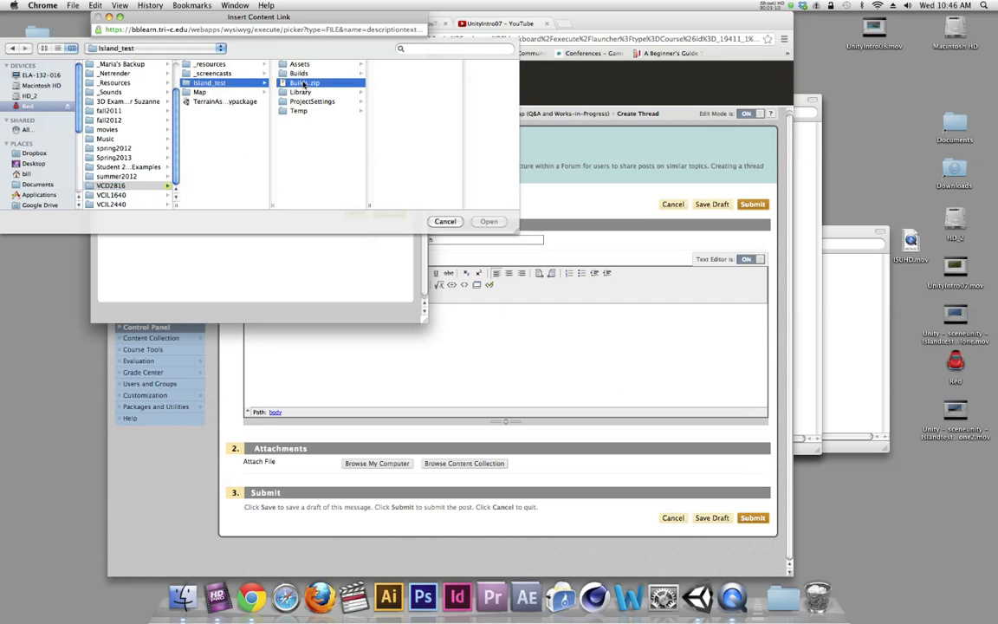
left_click(304, 82)
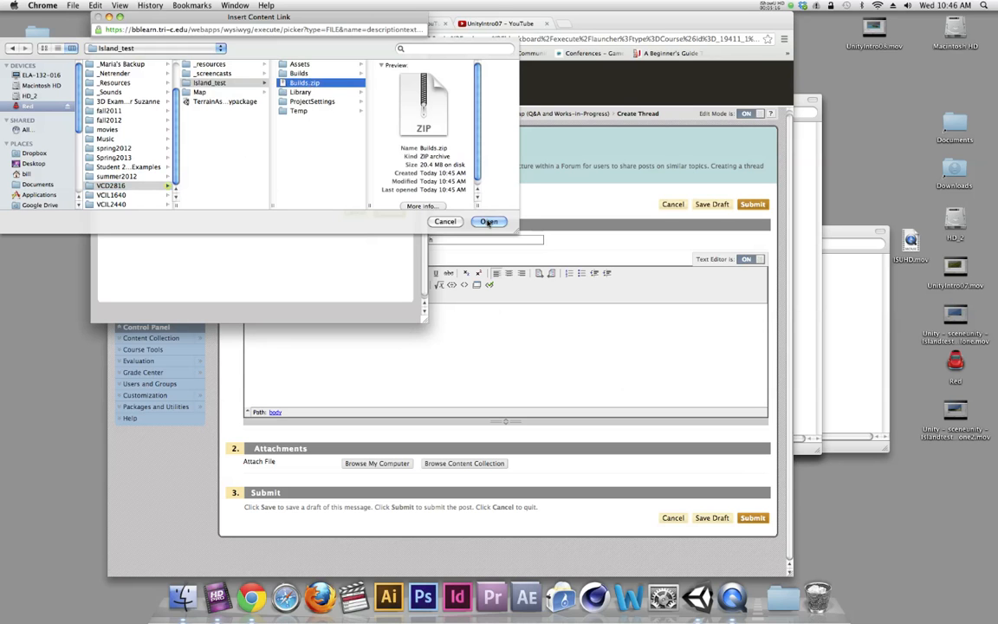
left_click(489, 221)
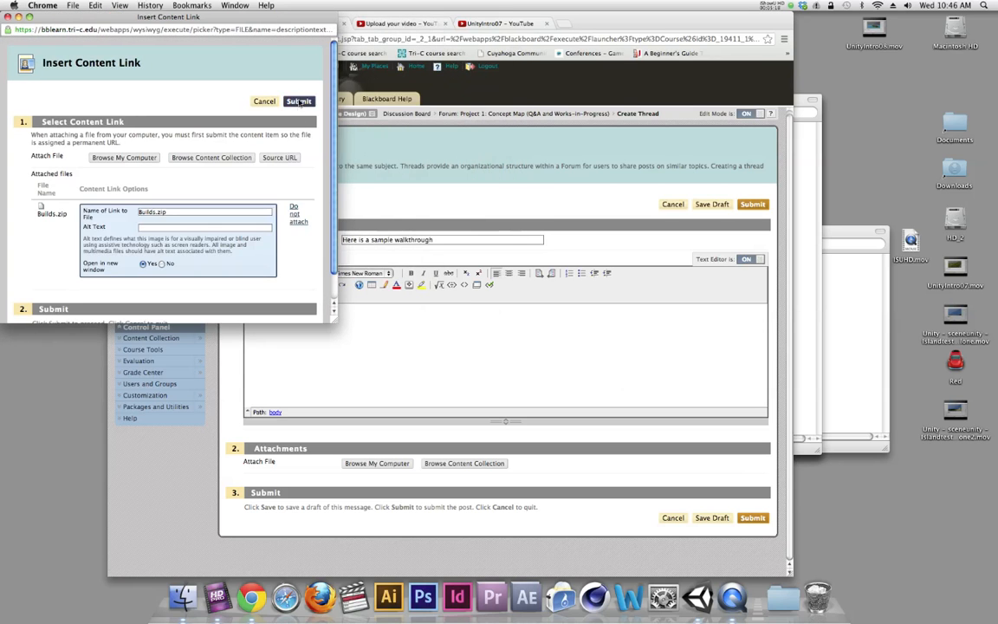
left_click(299, 101)
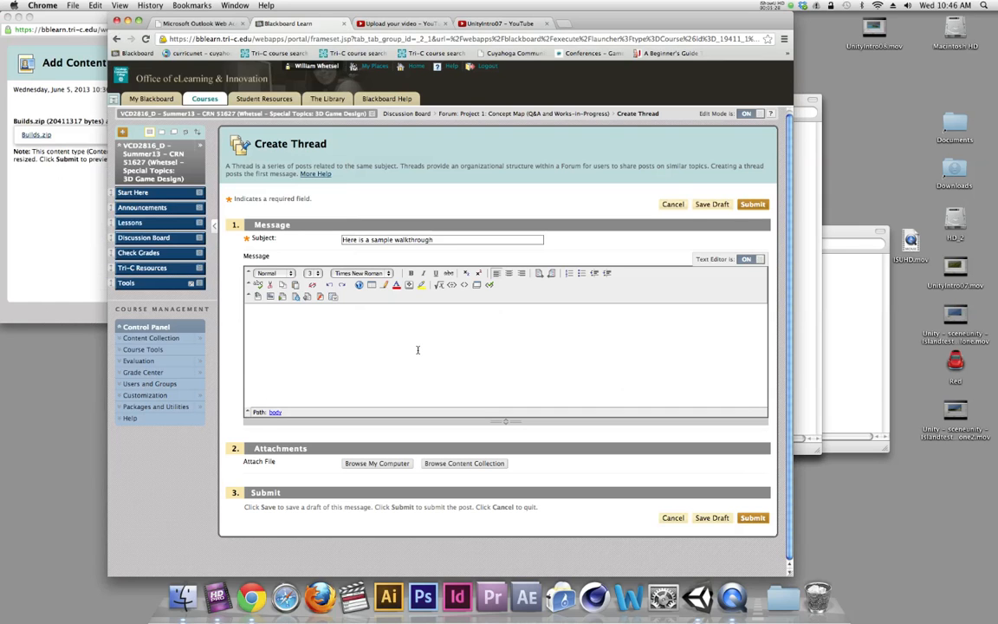
Write that the attached zip contains Mac and PC builds, fix the typo, and post the thread
type("Attached is a")
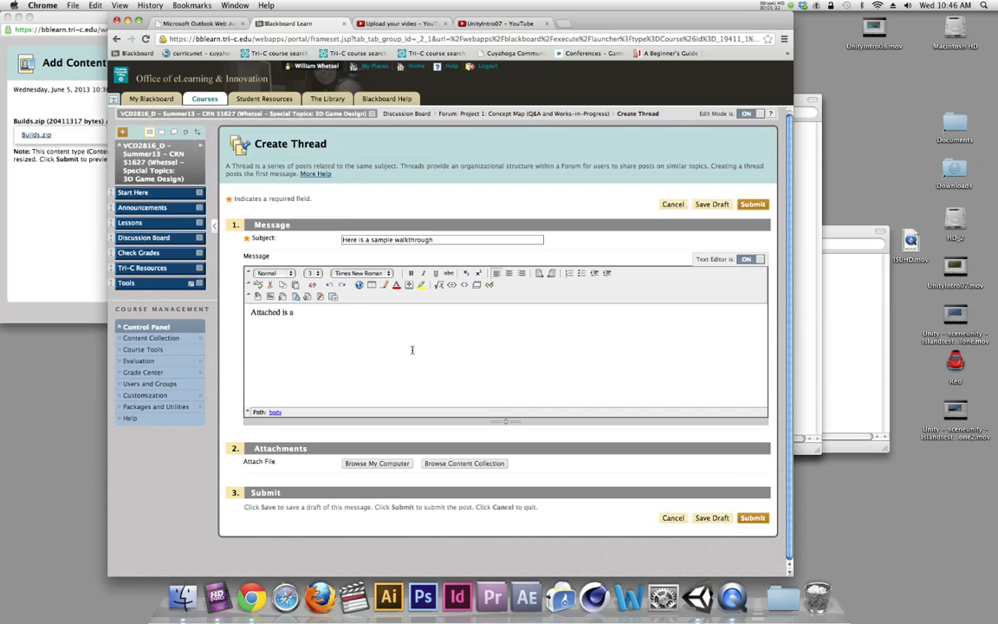
type("zip that caontains both")
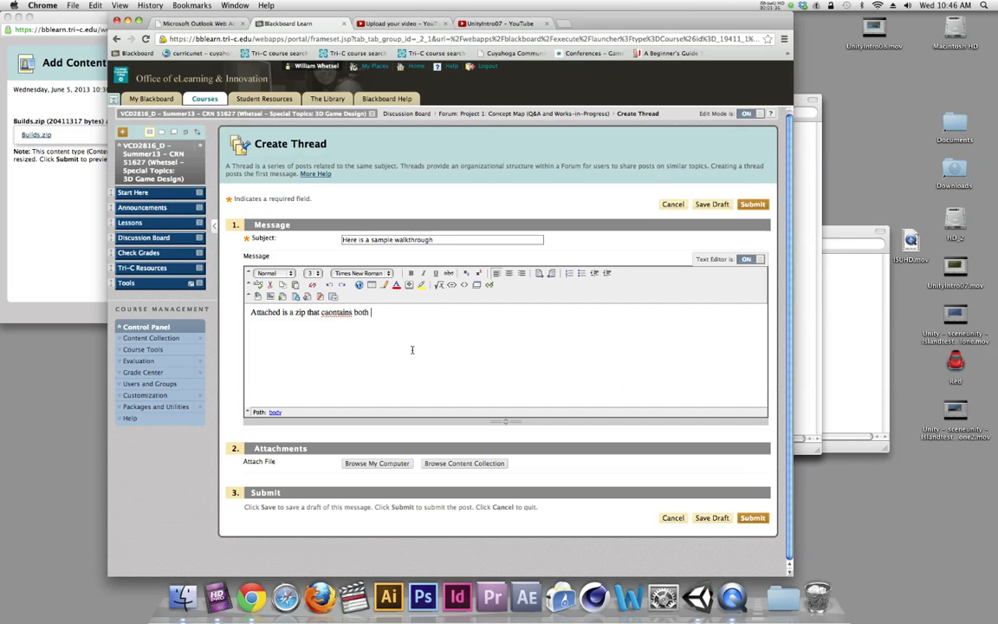
type("Mac and PC")
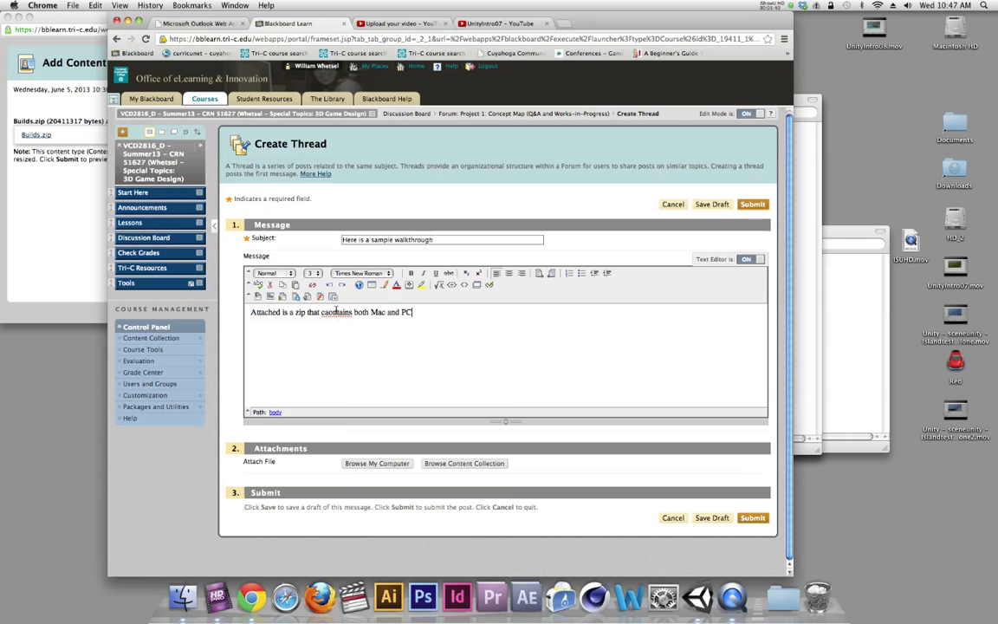
double_click(336, 312)
type(".")
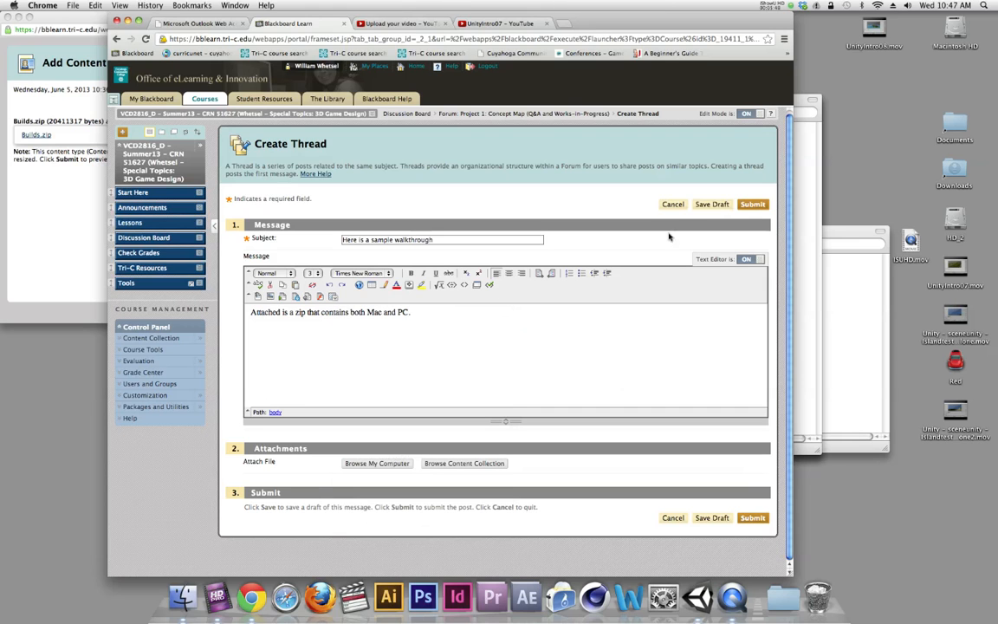
left_click(751, 204)
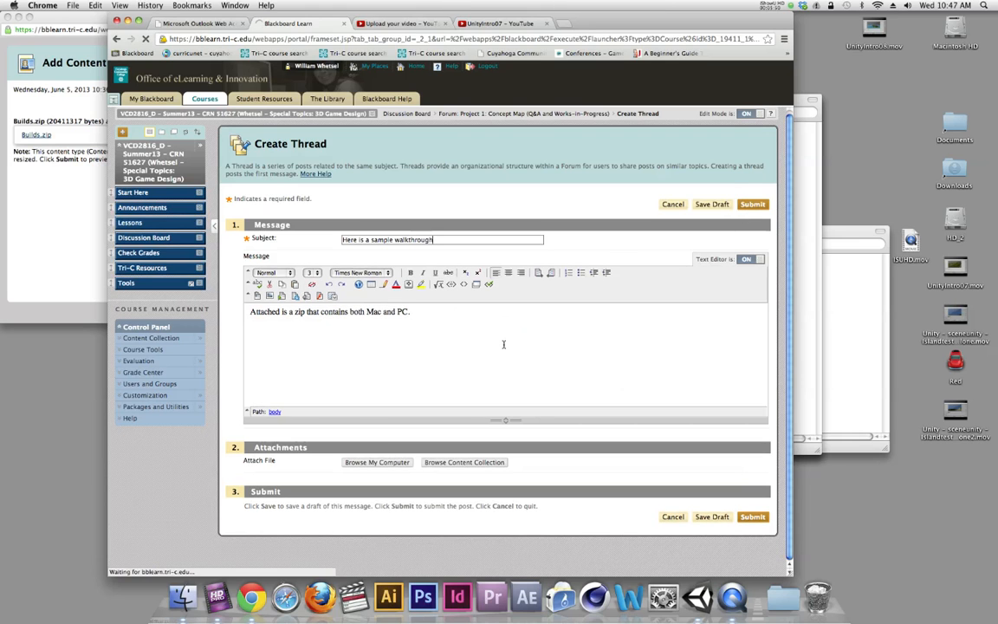
mouse_move(480, 375)
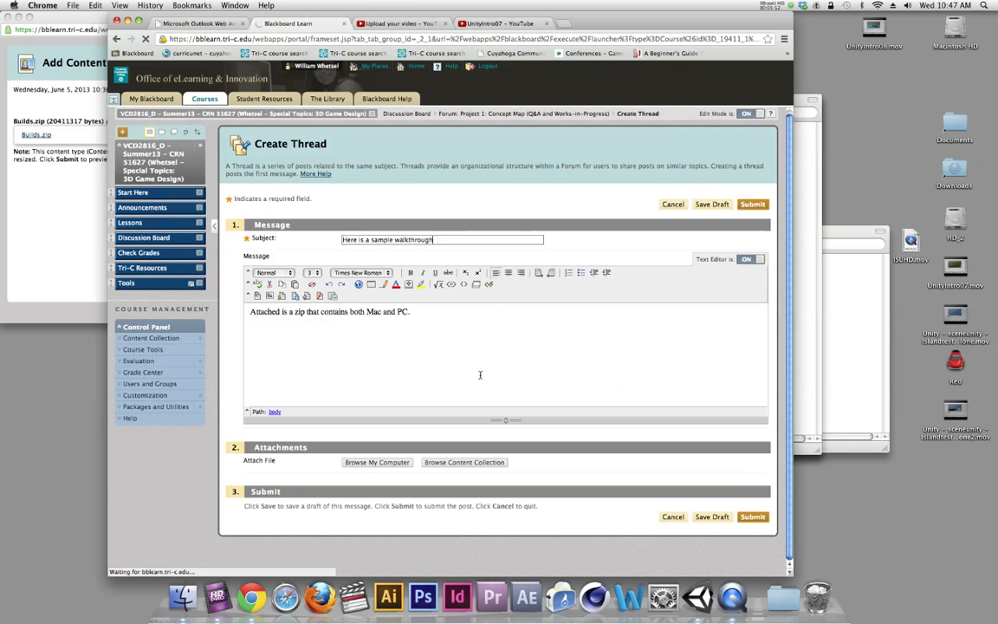
left_click(752, 516)
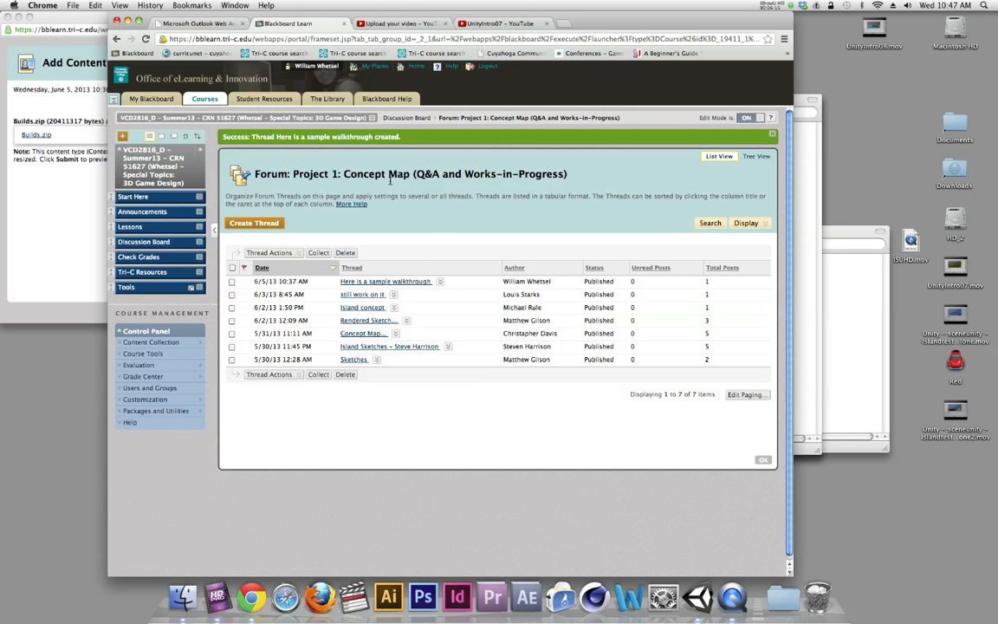
mouse_move(443, 230)
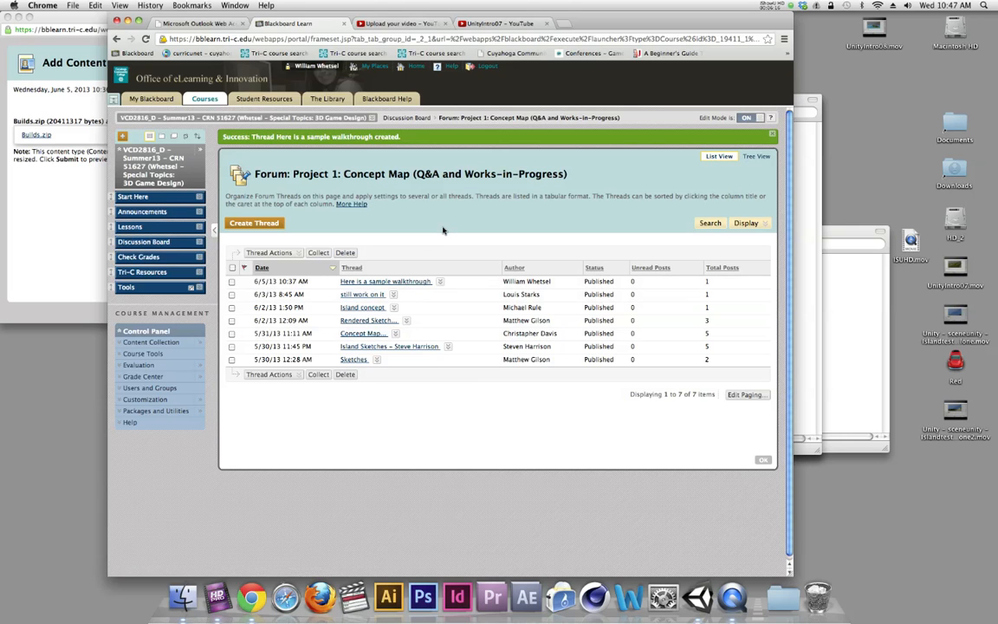